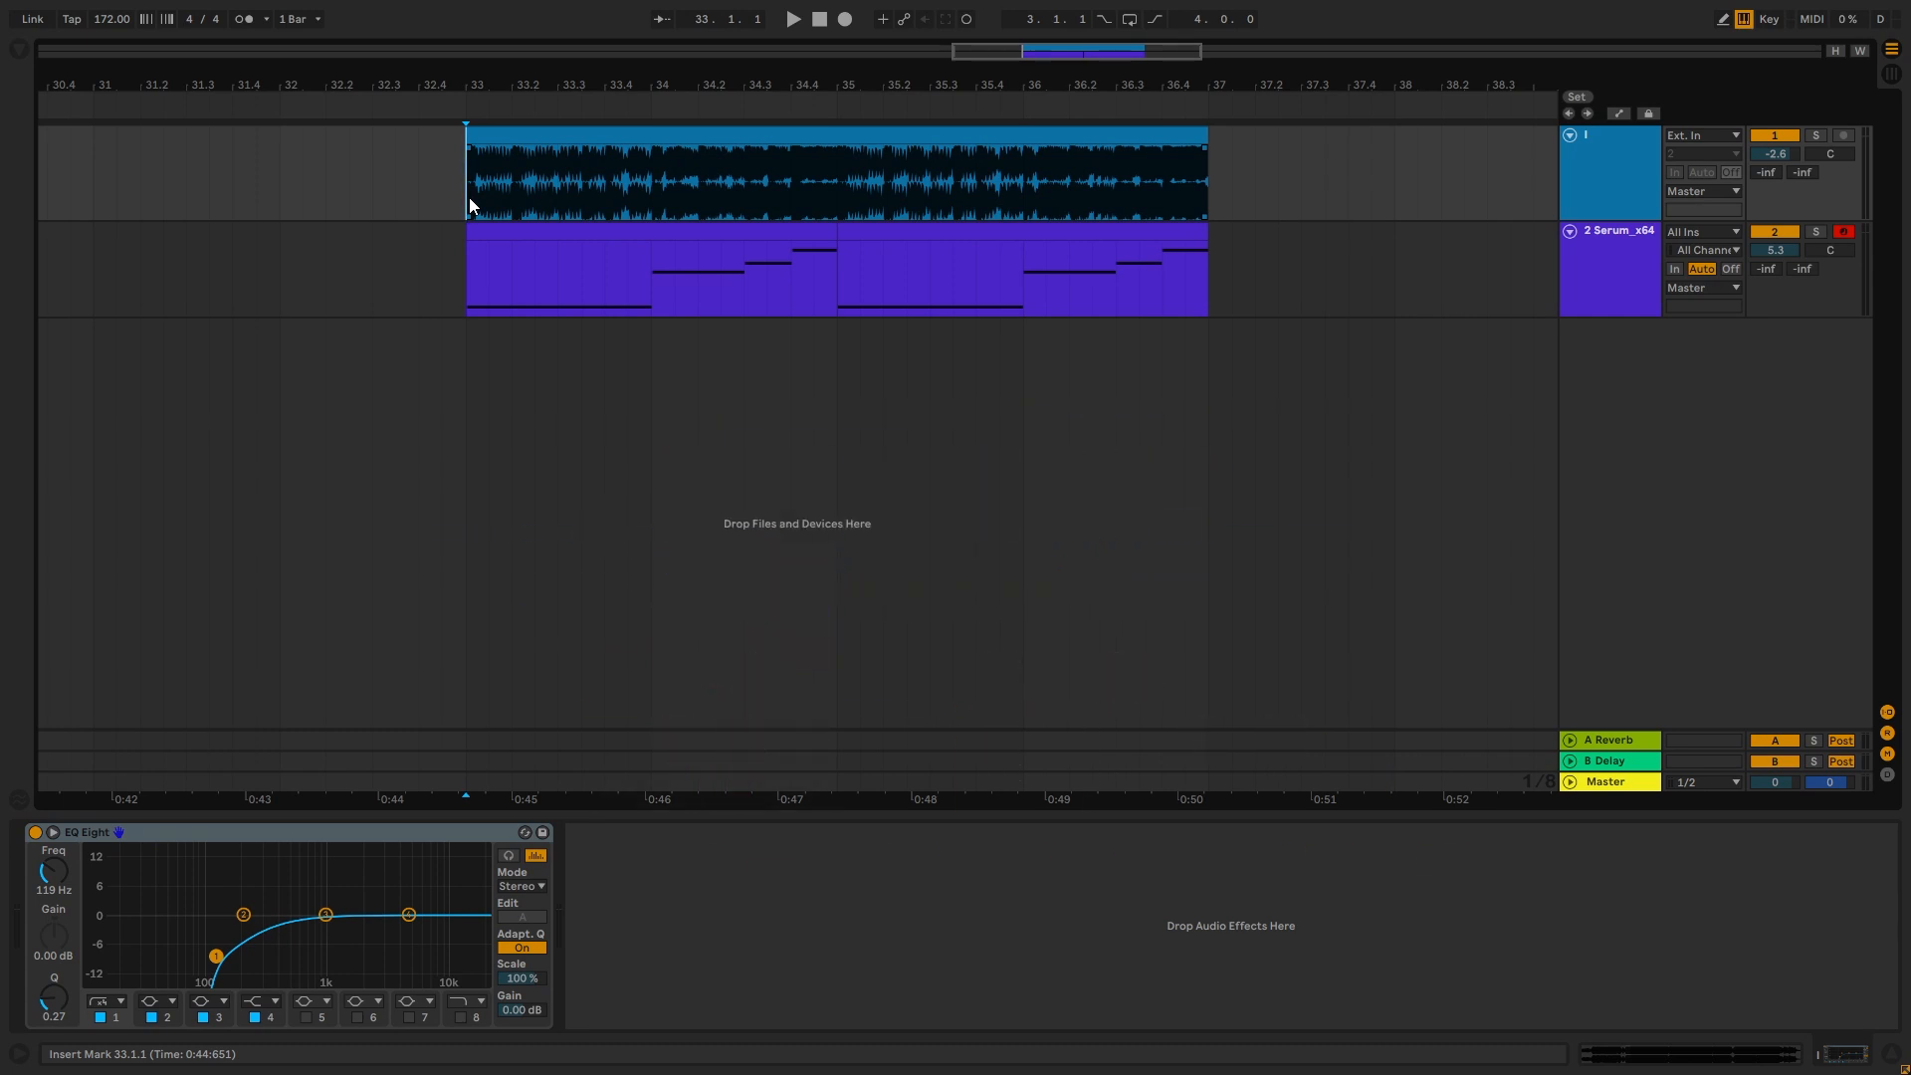
Play the reference loop from the start and show the Serum track's devices.
{"action": "left_click", "coordinate": [1812, 138]}
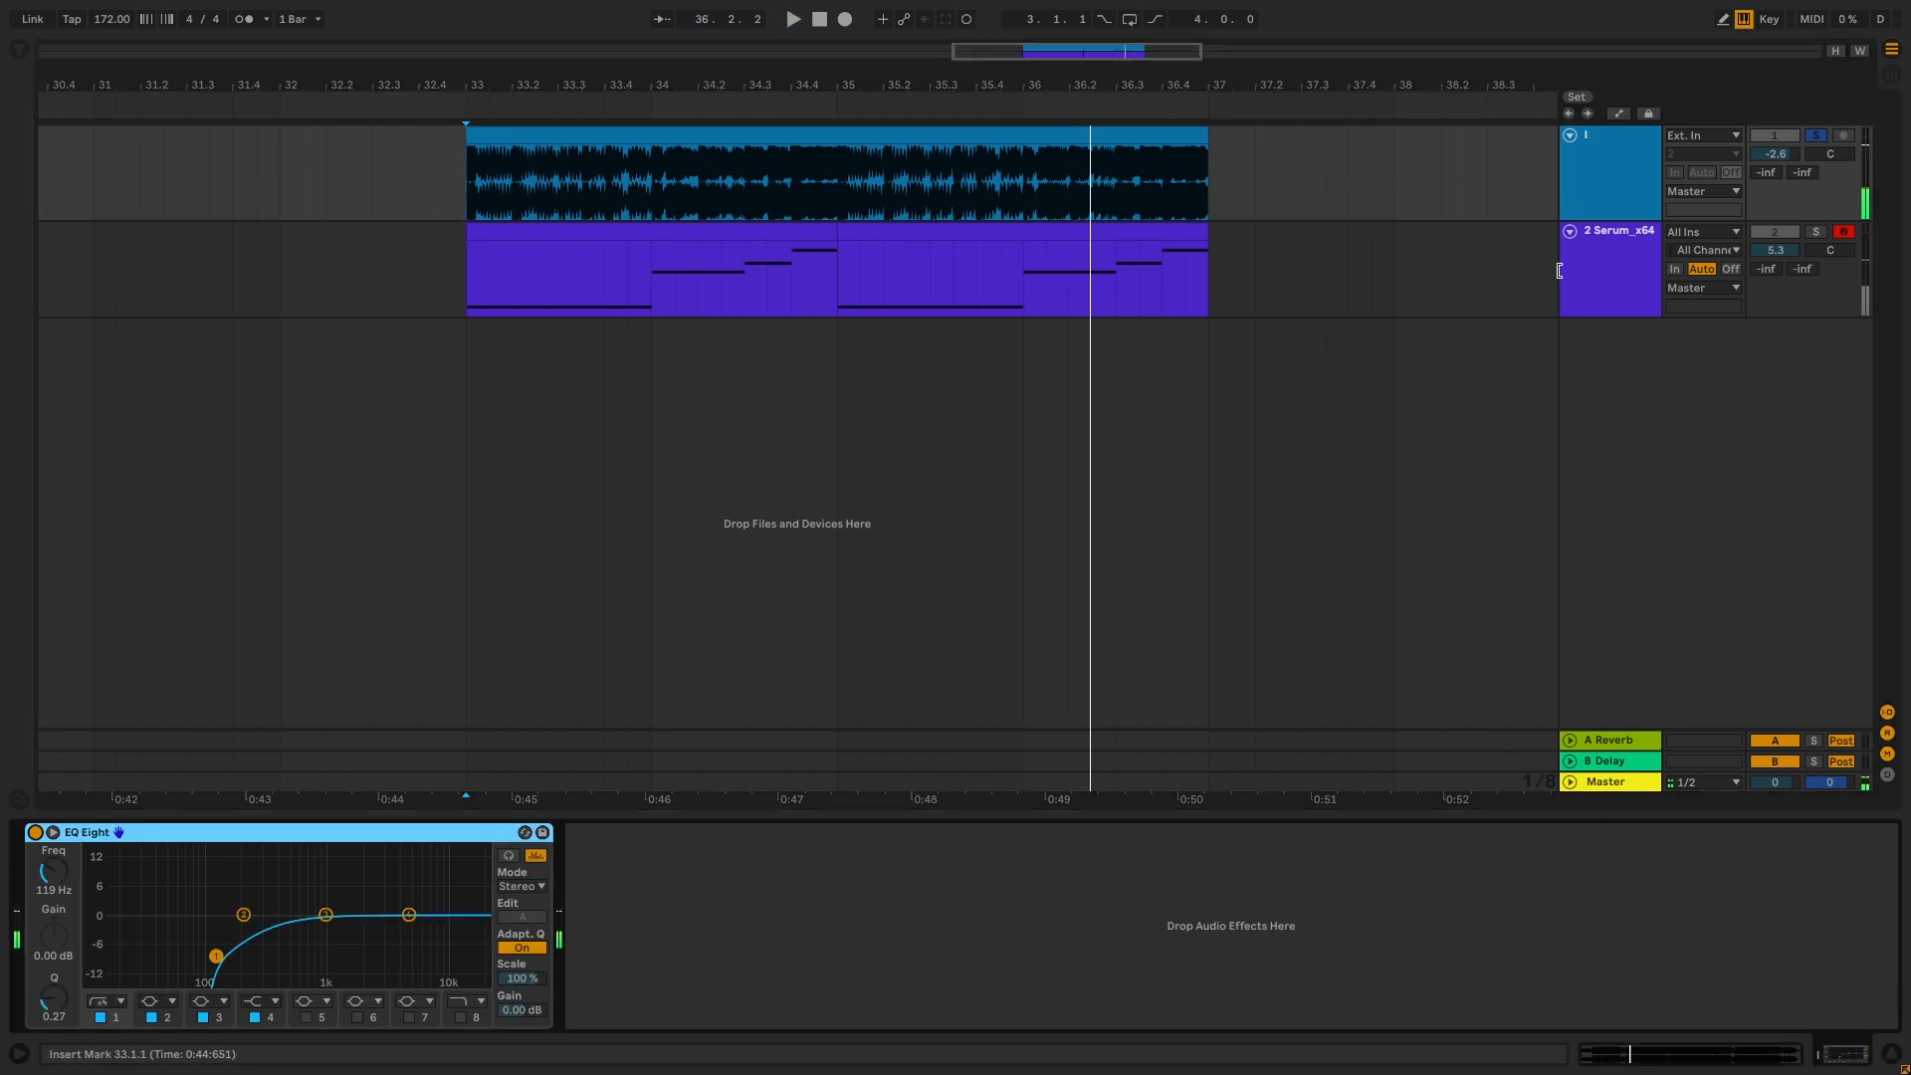
{"action": "left_click", "coordinate": [796, 18]}
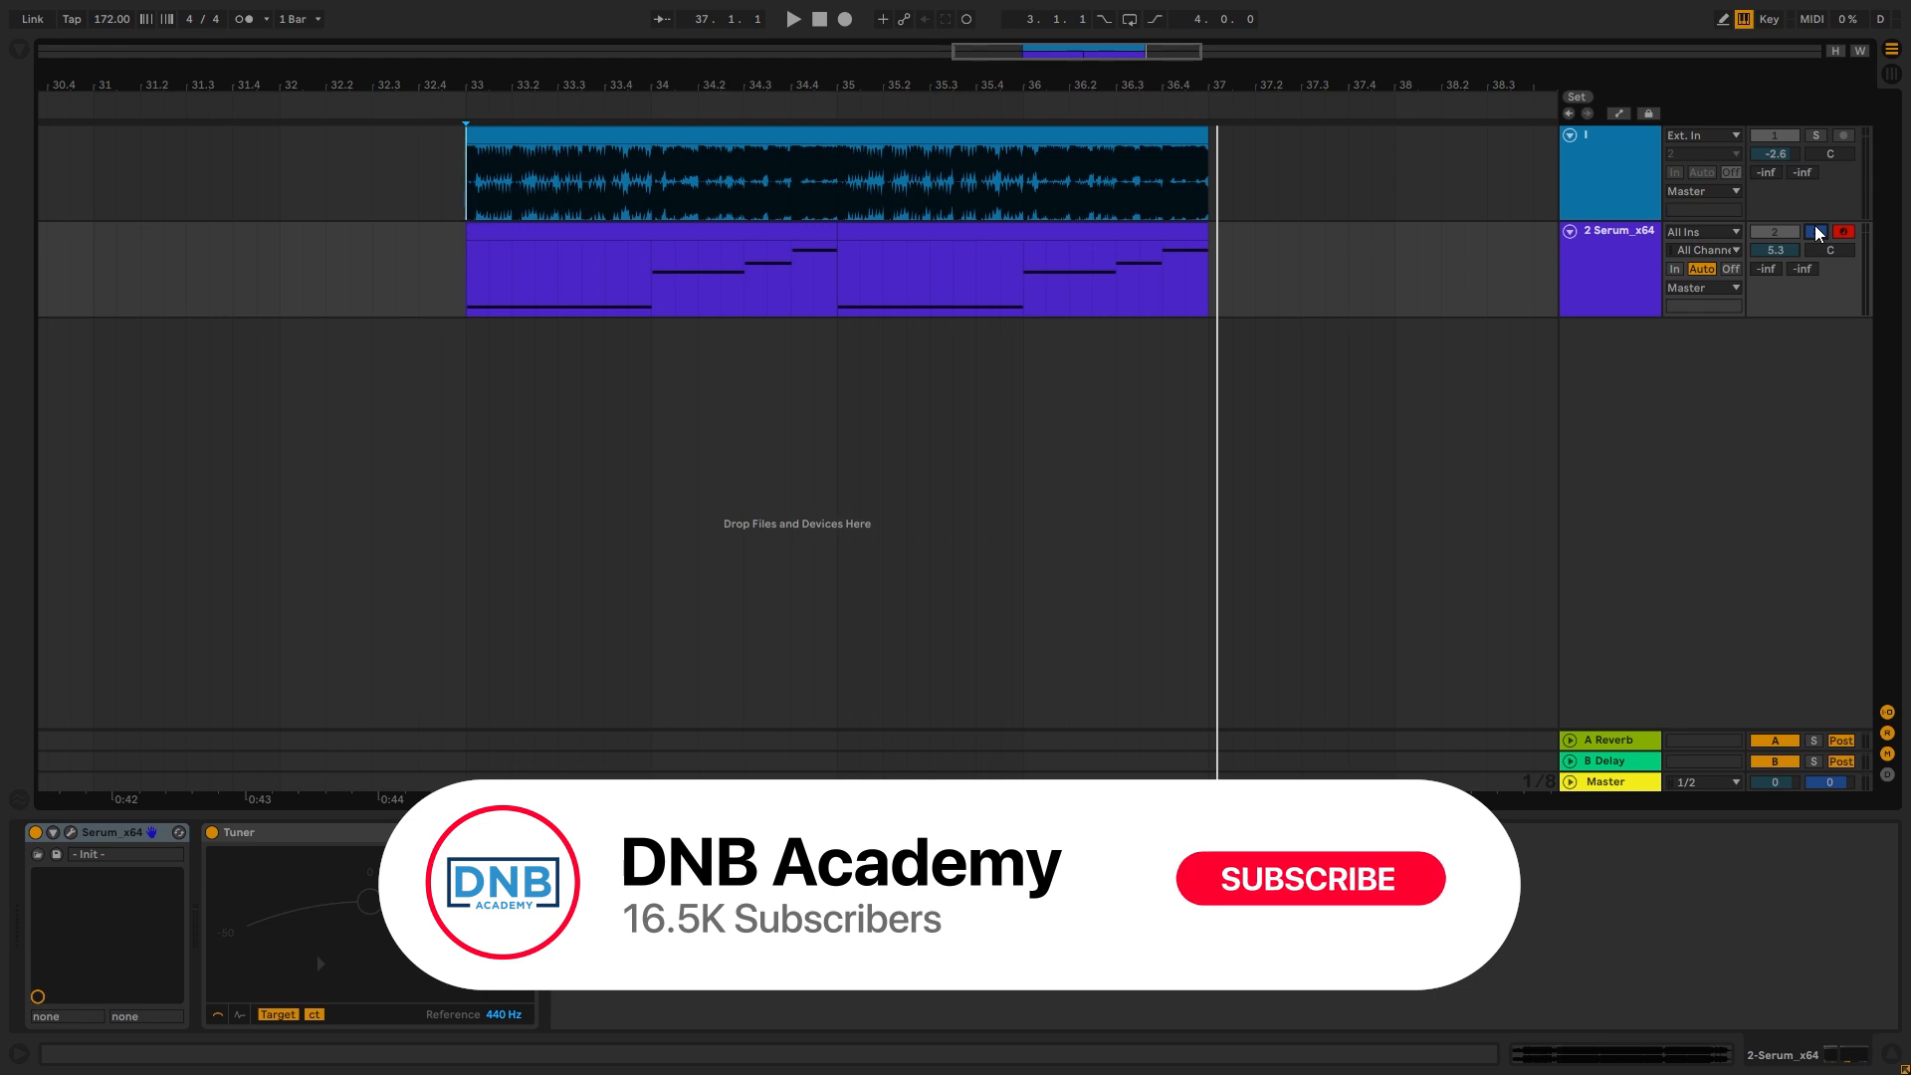
{"action": "left_click", "coordinate": [1310, 880]}
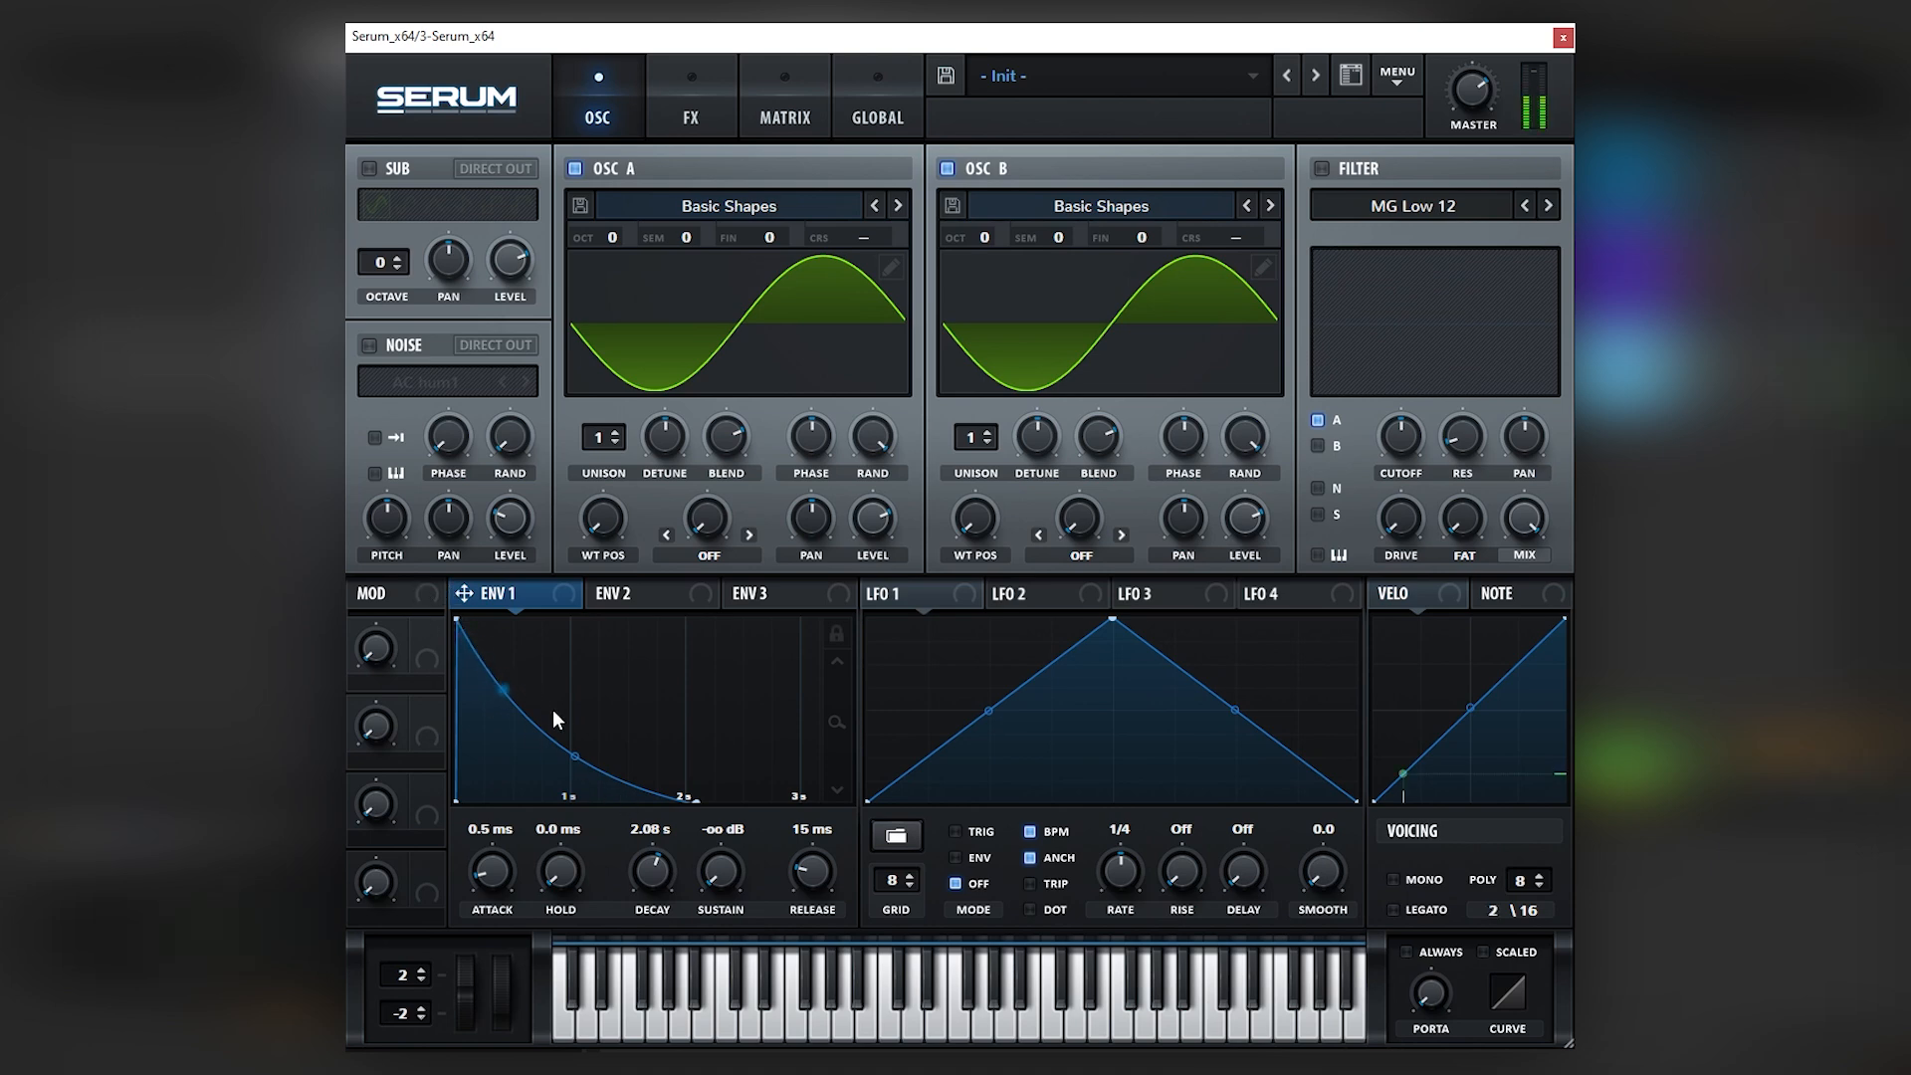
Shape ENV 1 to a curved 1.78 s decay with 6.9 ms attack and pick LFO 1 as matrix source.
{"action": "left_click_drag", "start_coordinate": [653, 872], "coordinate": [653, 884]}
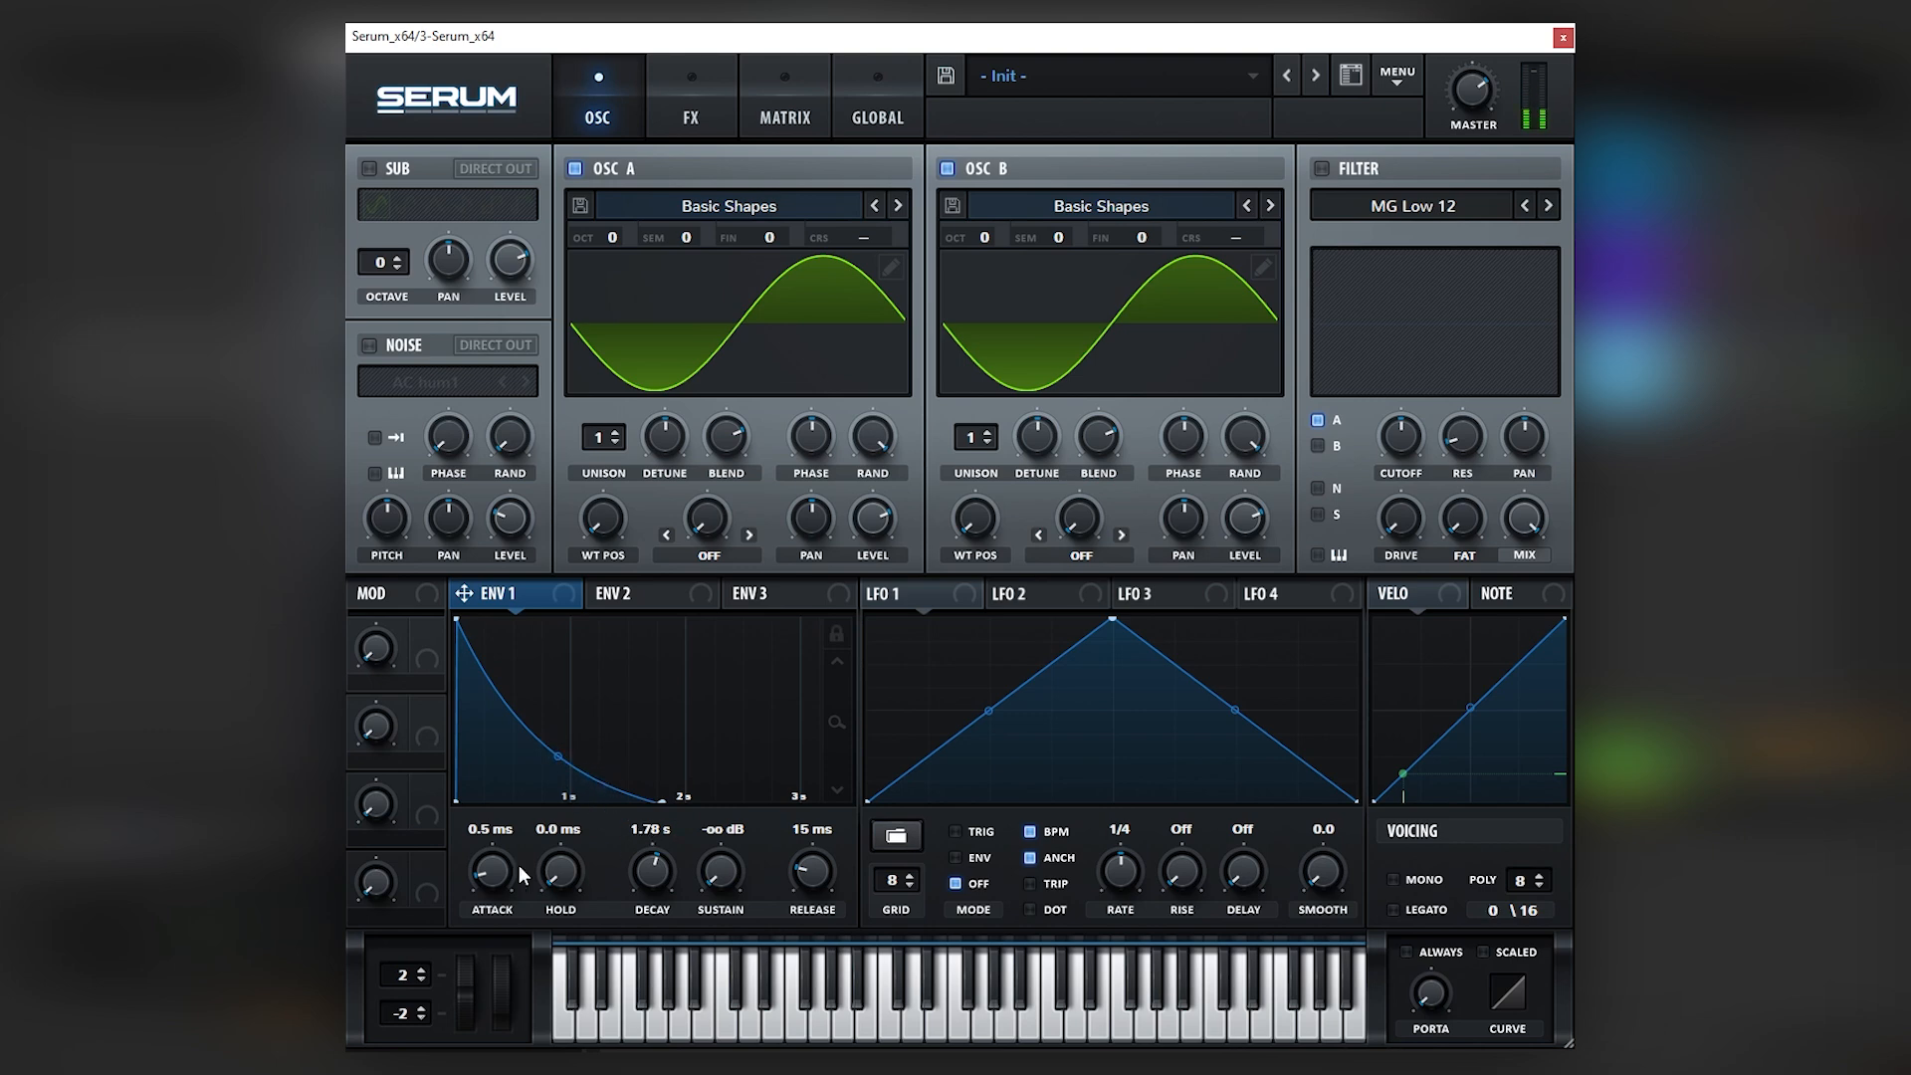
{"action": "left_click_drag", "start_coordinate": [490, 874], "coordinate": [490, 854]}
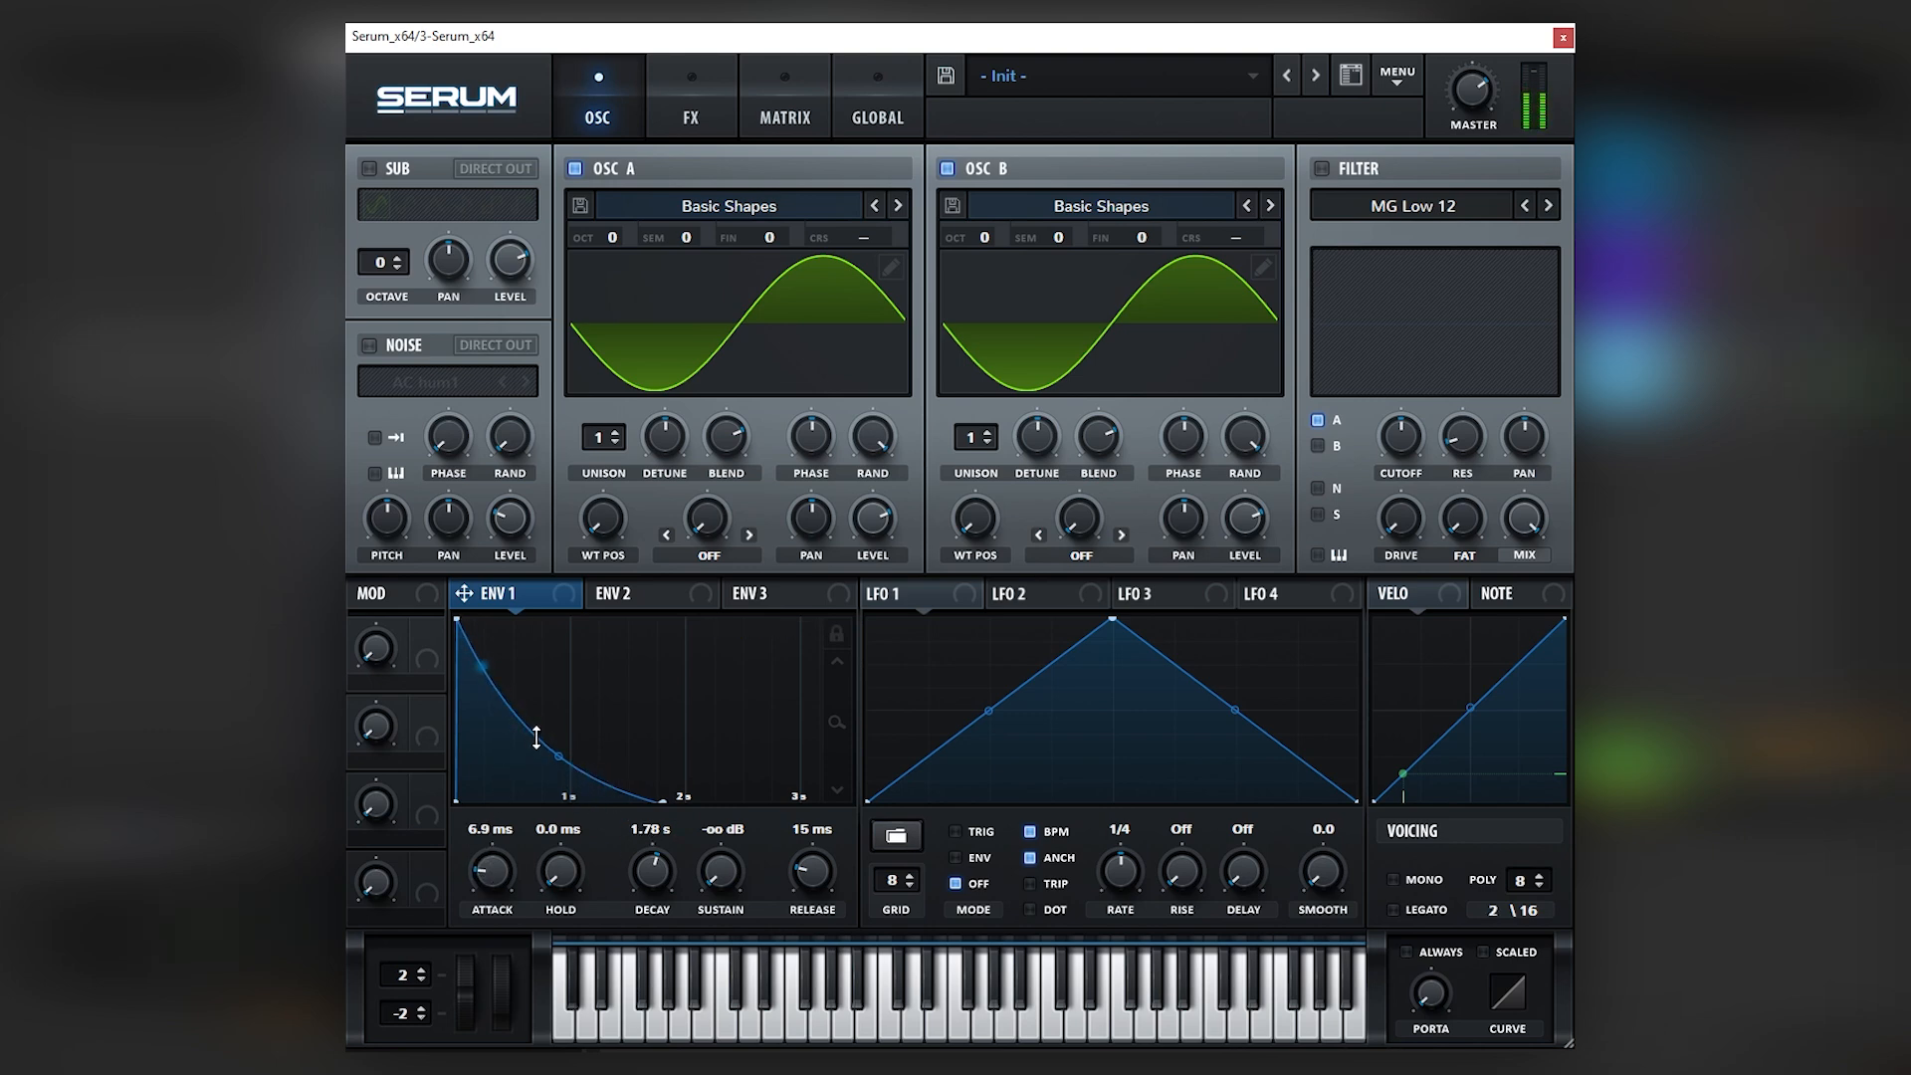
{"action": "left_click", "coordinate": [896, 593]}
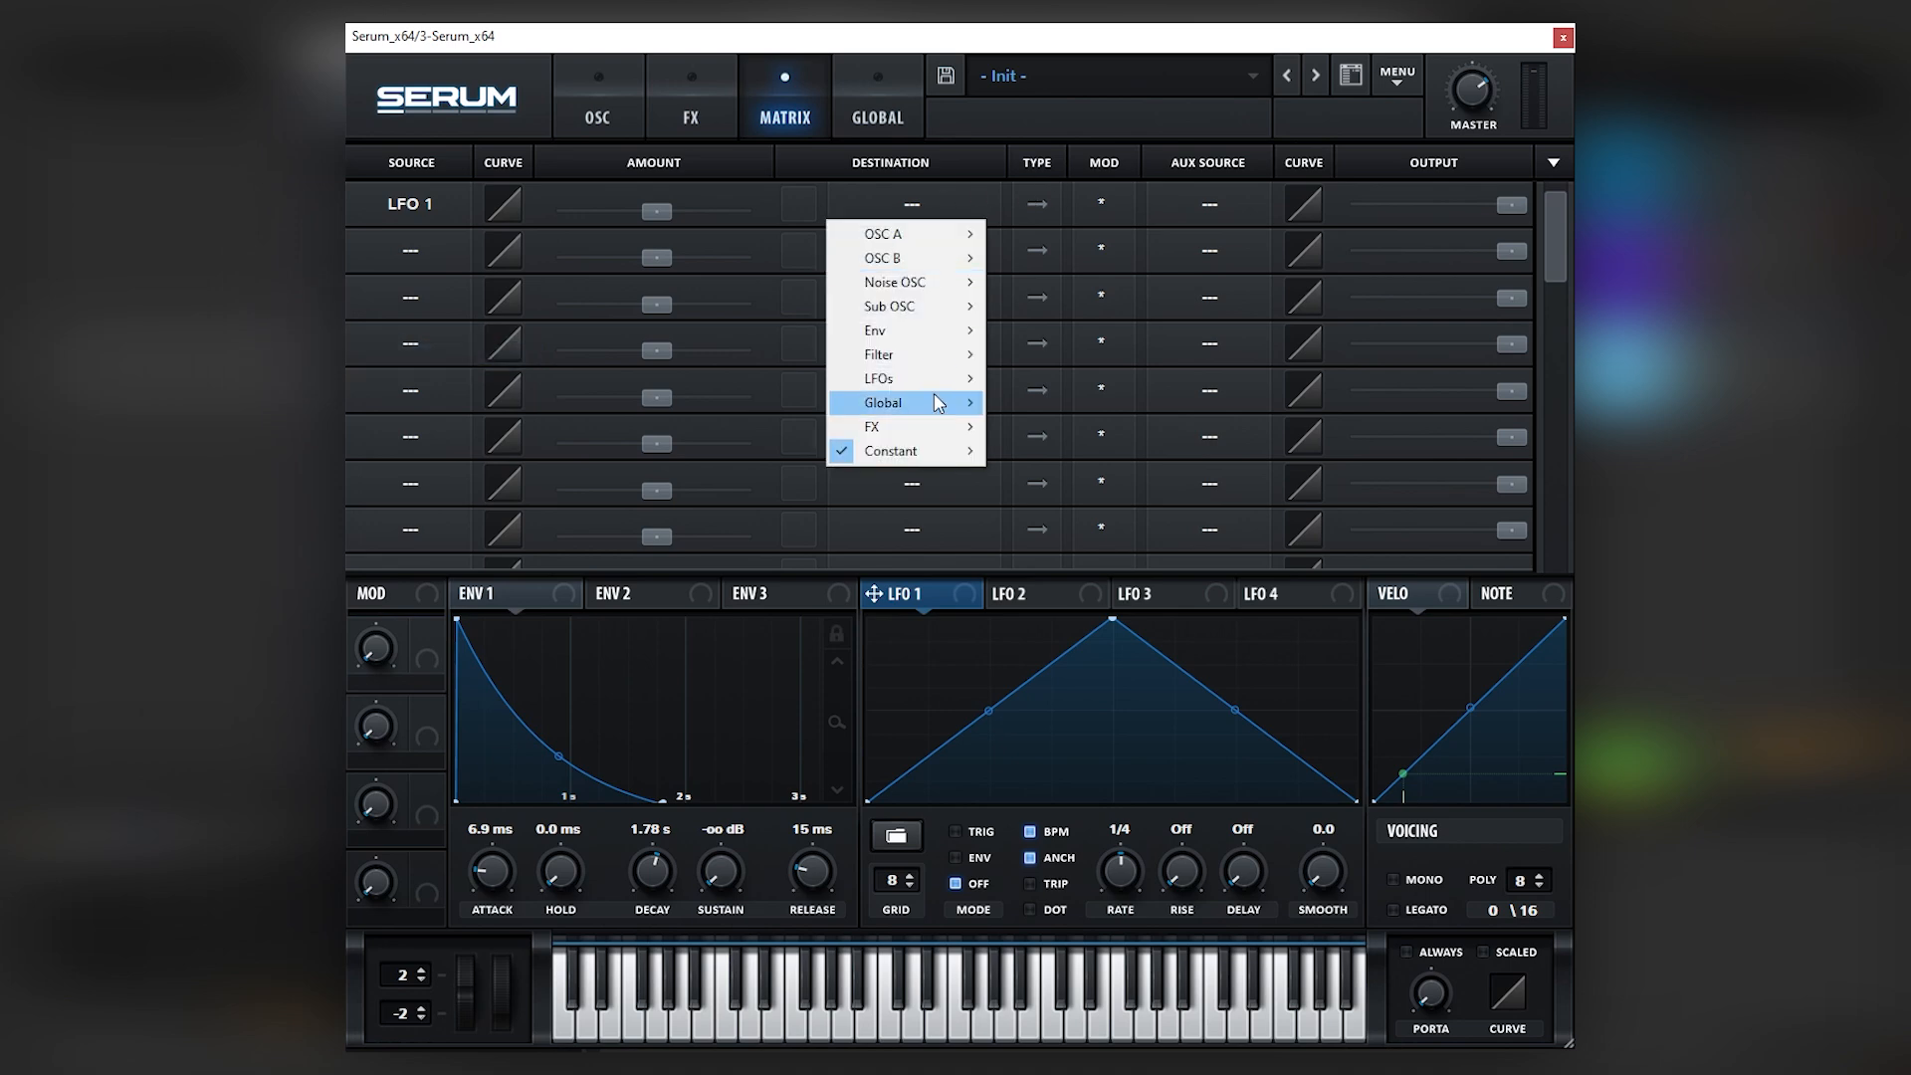
Route LFO 1 to Global Mast.Tun and raise its modulation amount.
{"action": "left_click", "coordinate": [884, 402]}
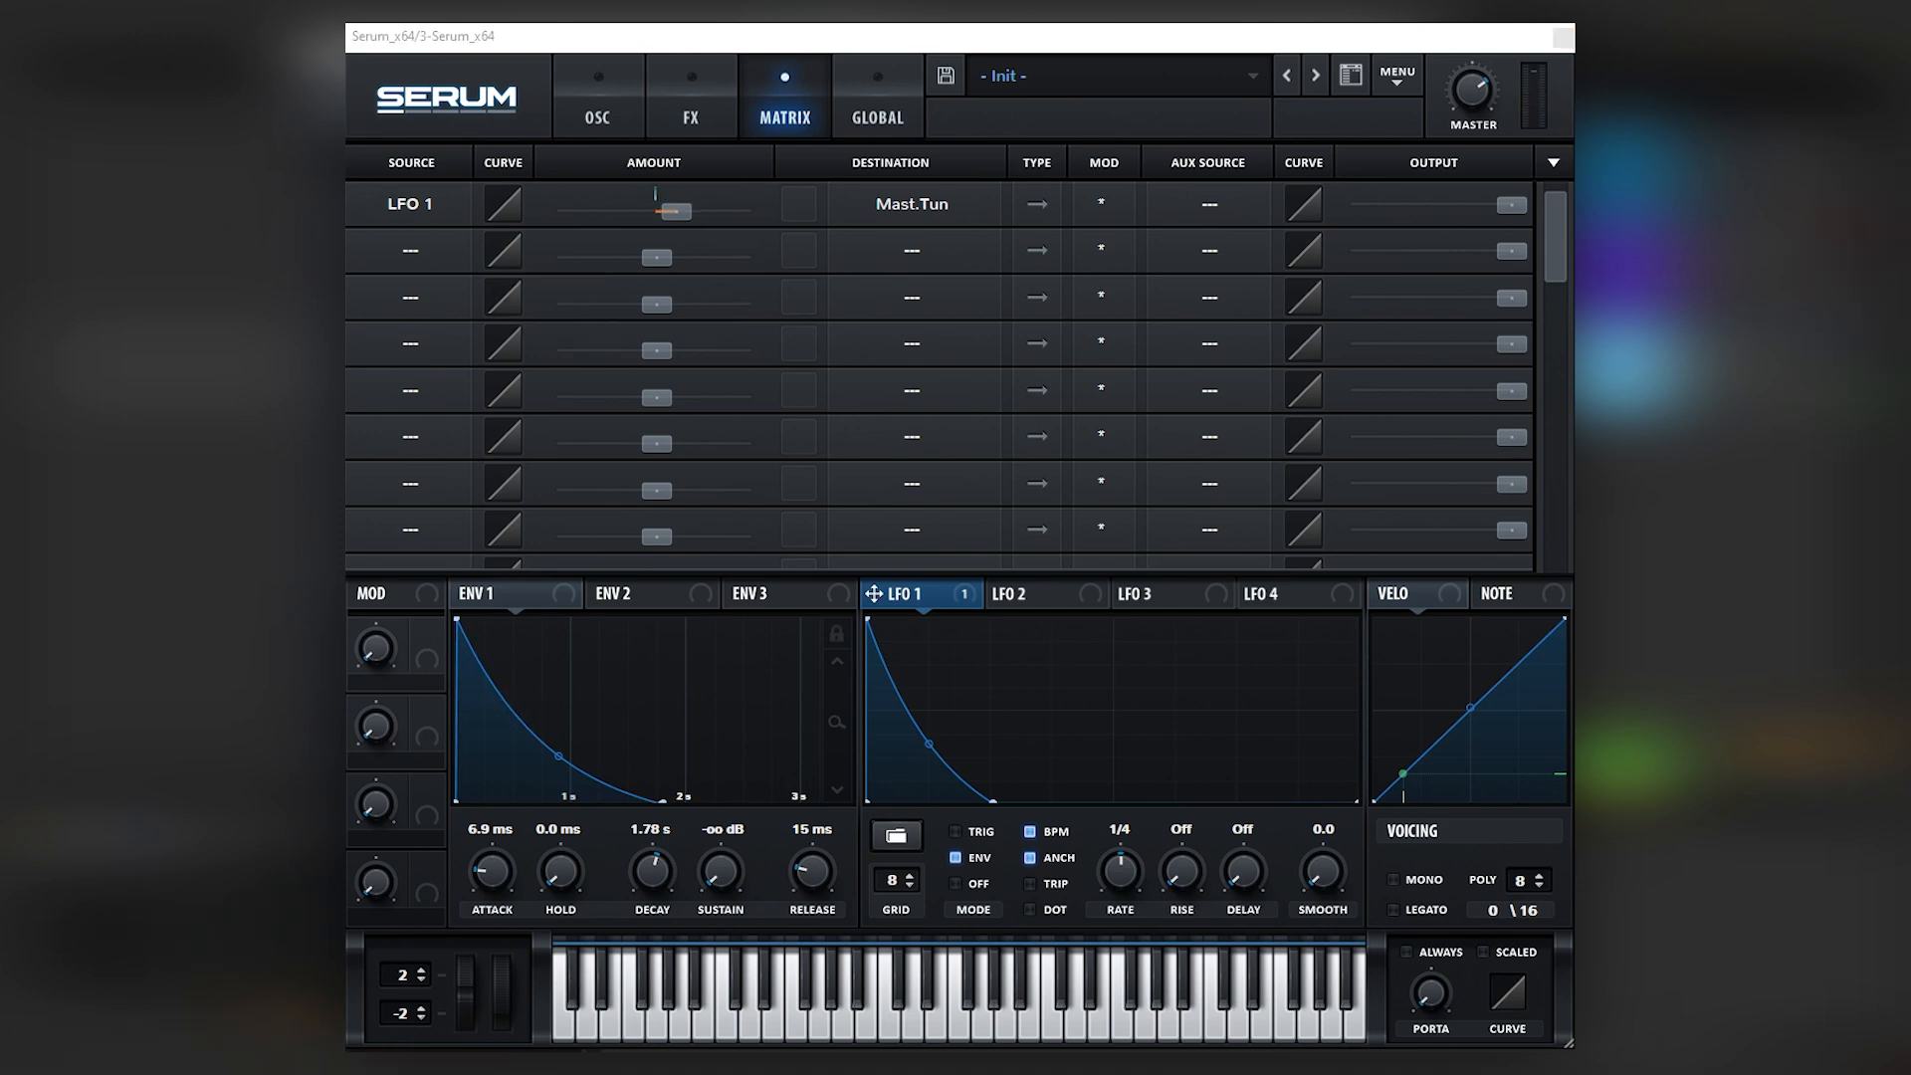
{"action": "left_click_drag", "start_coordinate": [669, 211], "coordinate": [671, 211]}
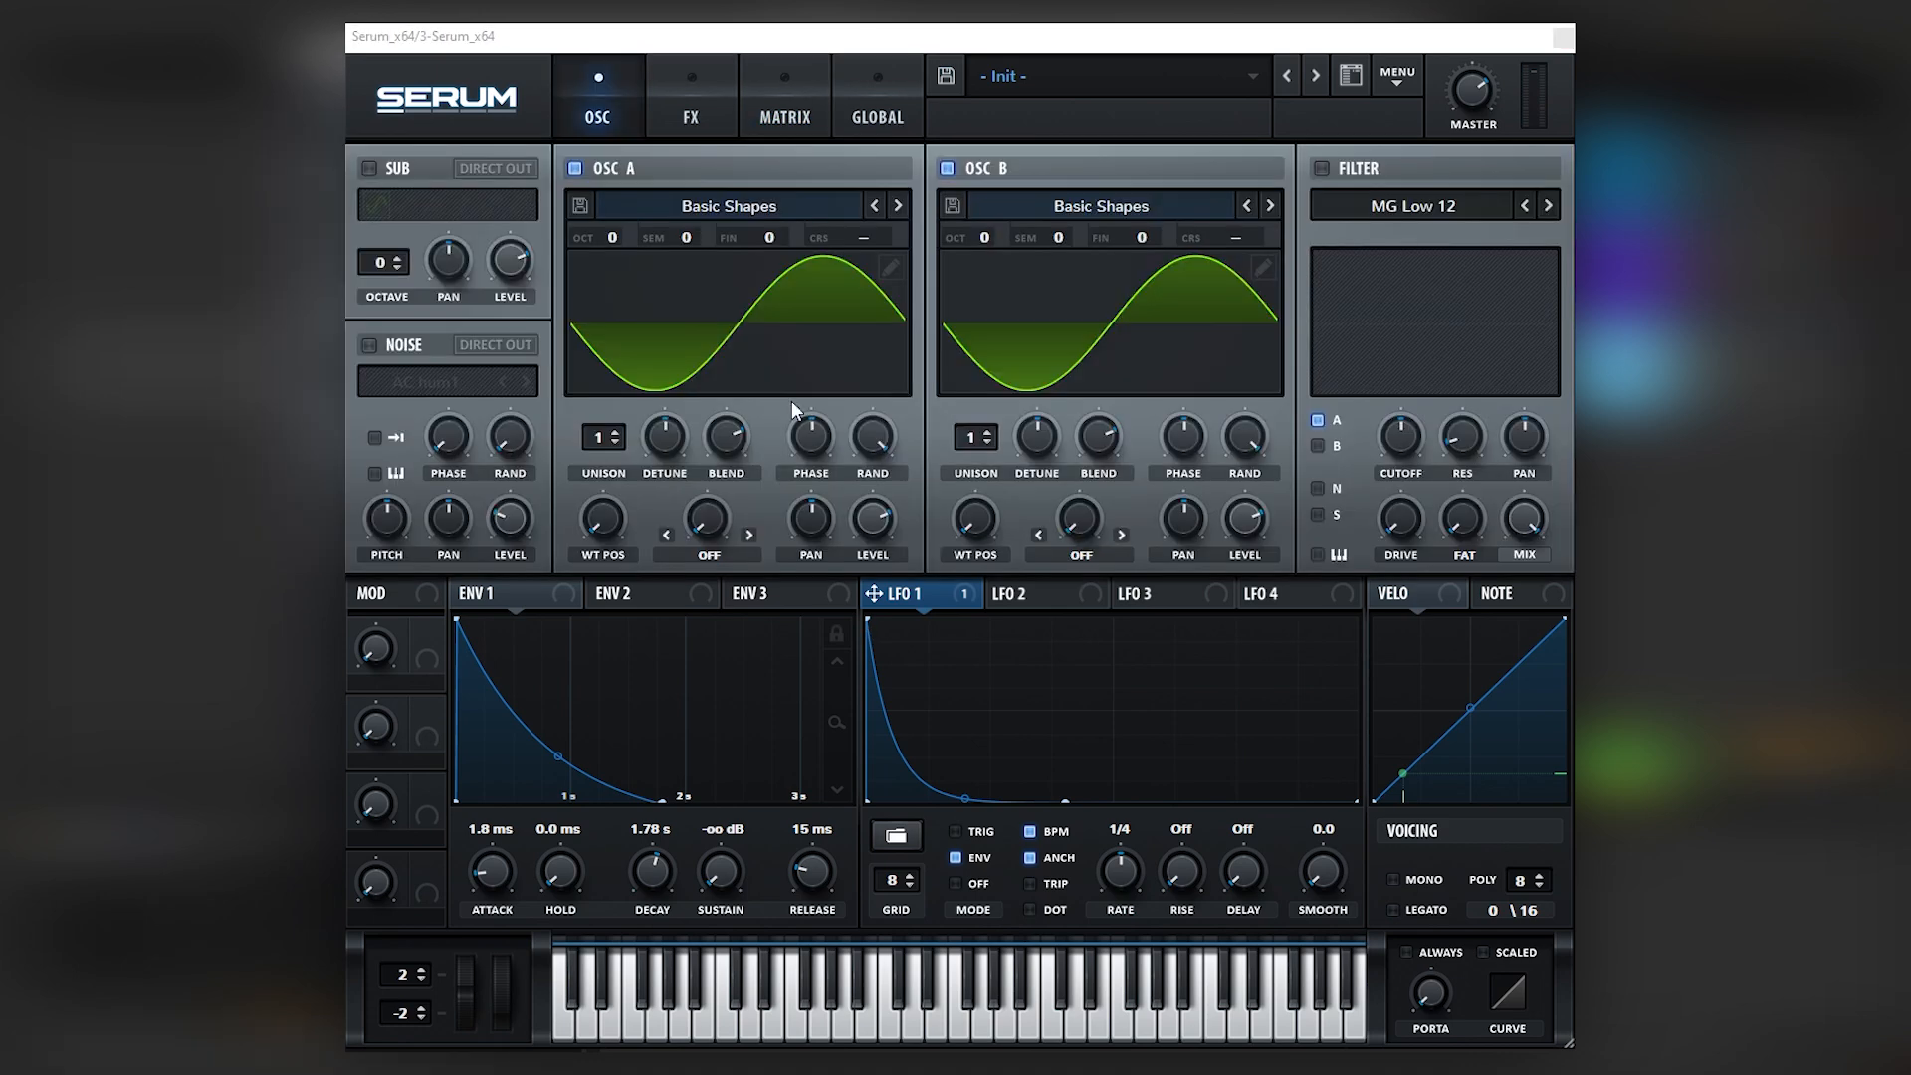
{"action": "mouse_move", "coordinate": [1263, 268]}
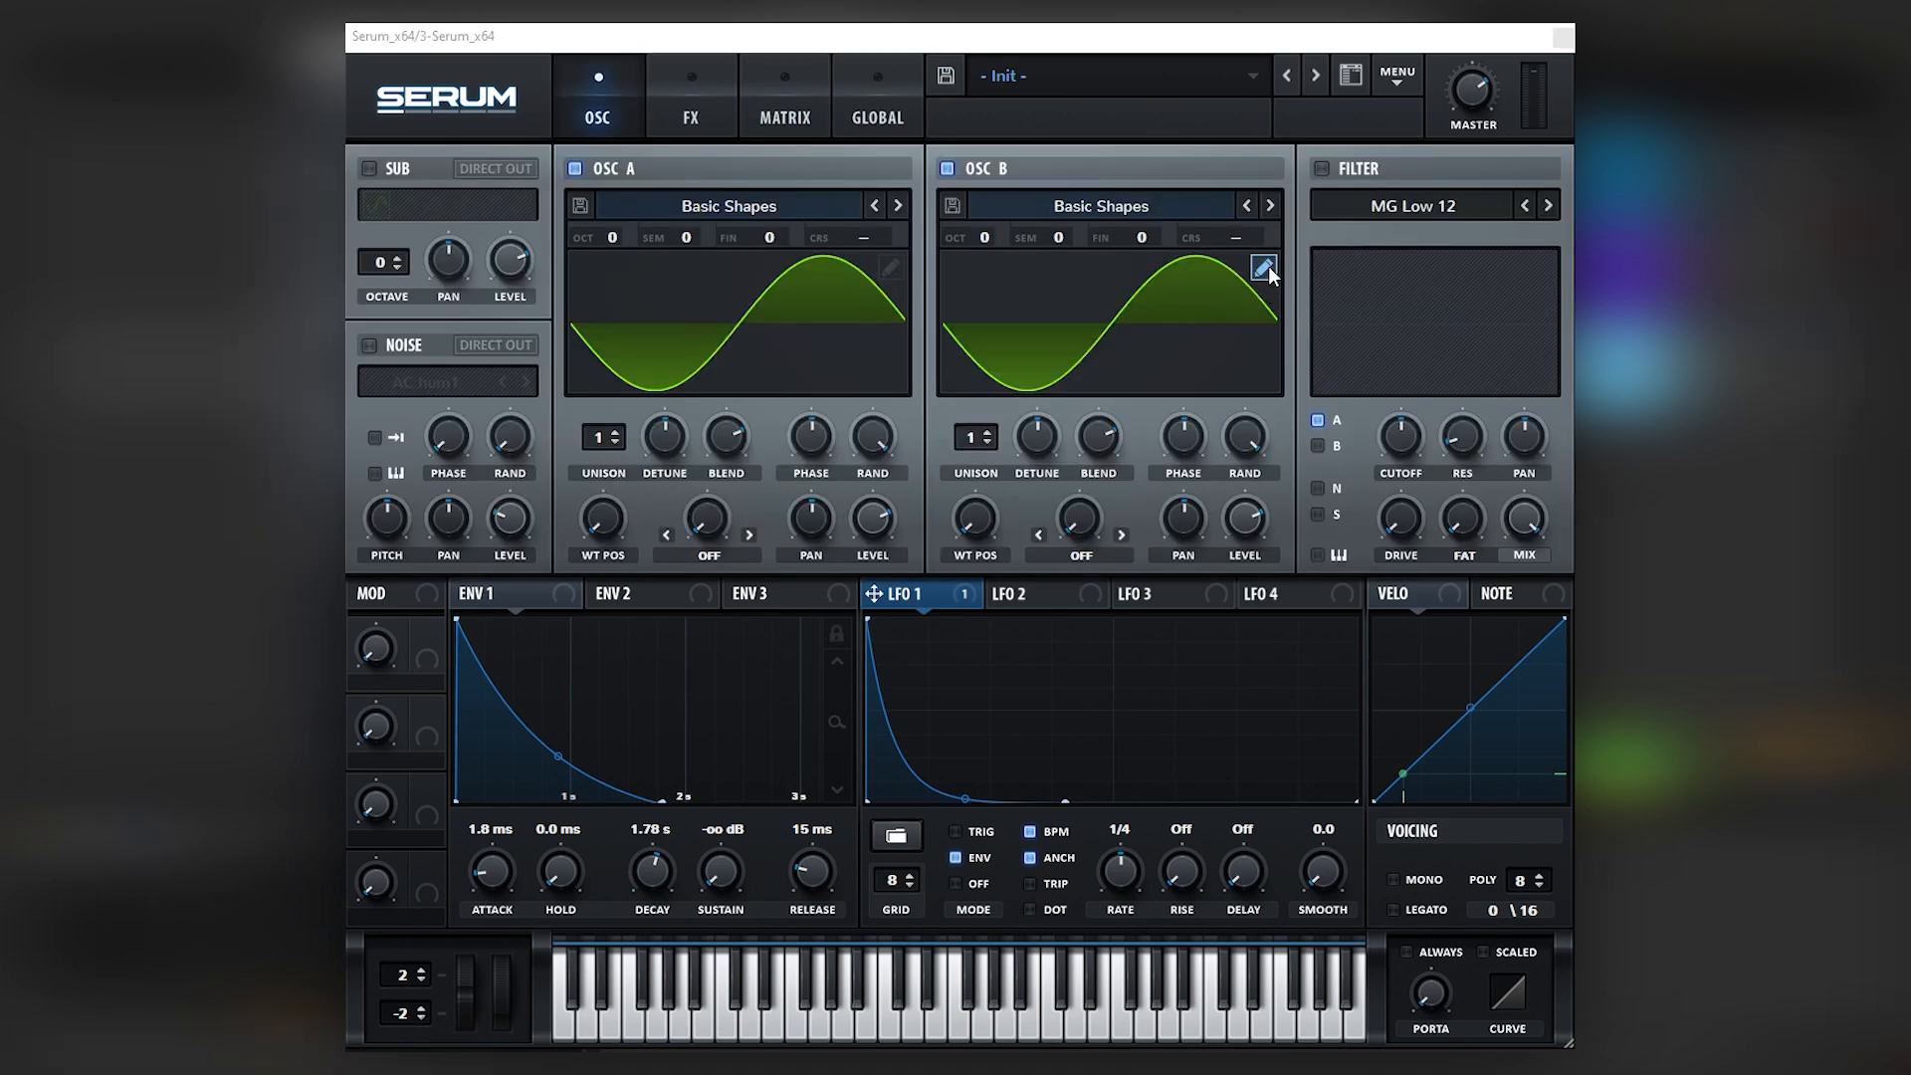
Redraw oscillator B's wavetable with a few descending harmonic bars in the FFT editor.
{"action": "left_click", "coordinate": [1263, 266]}
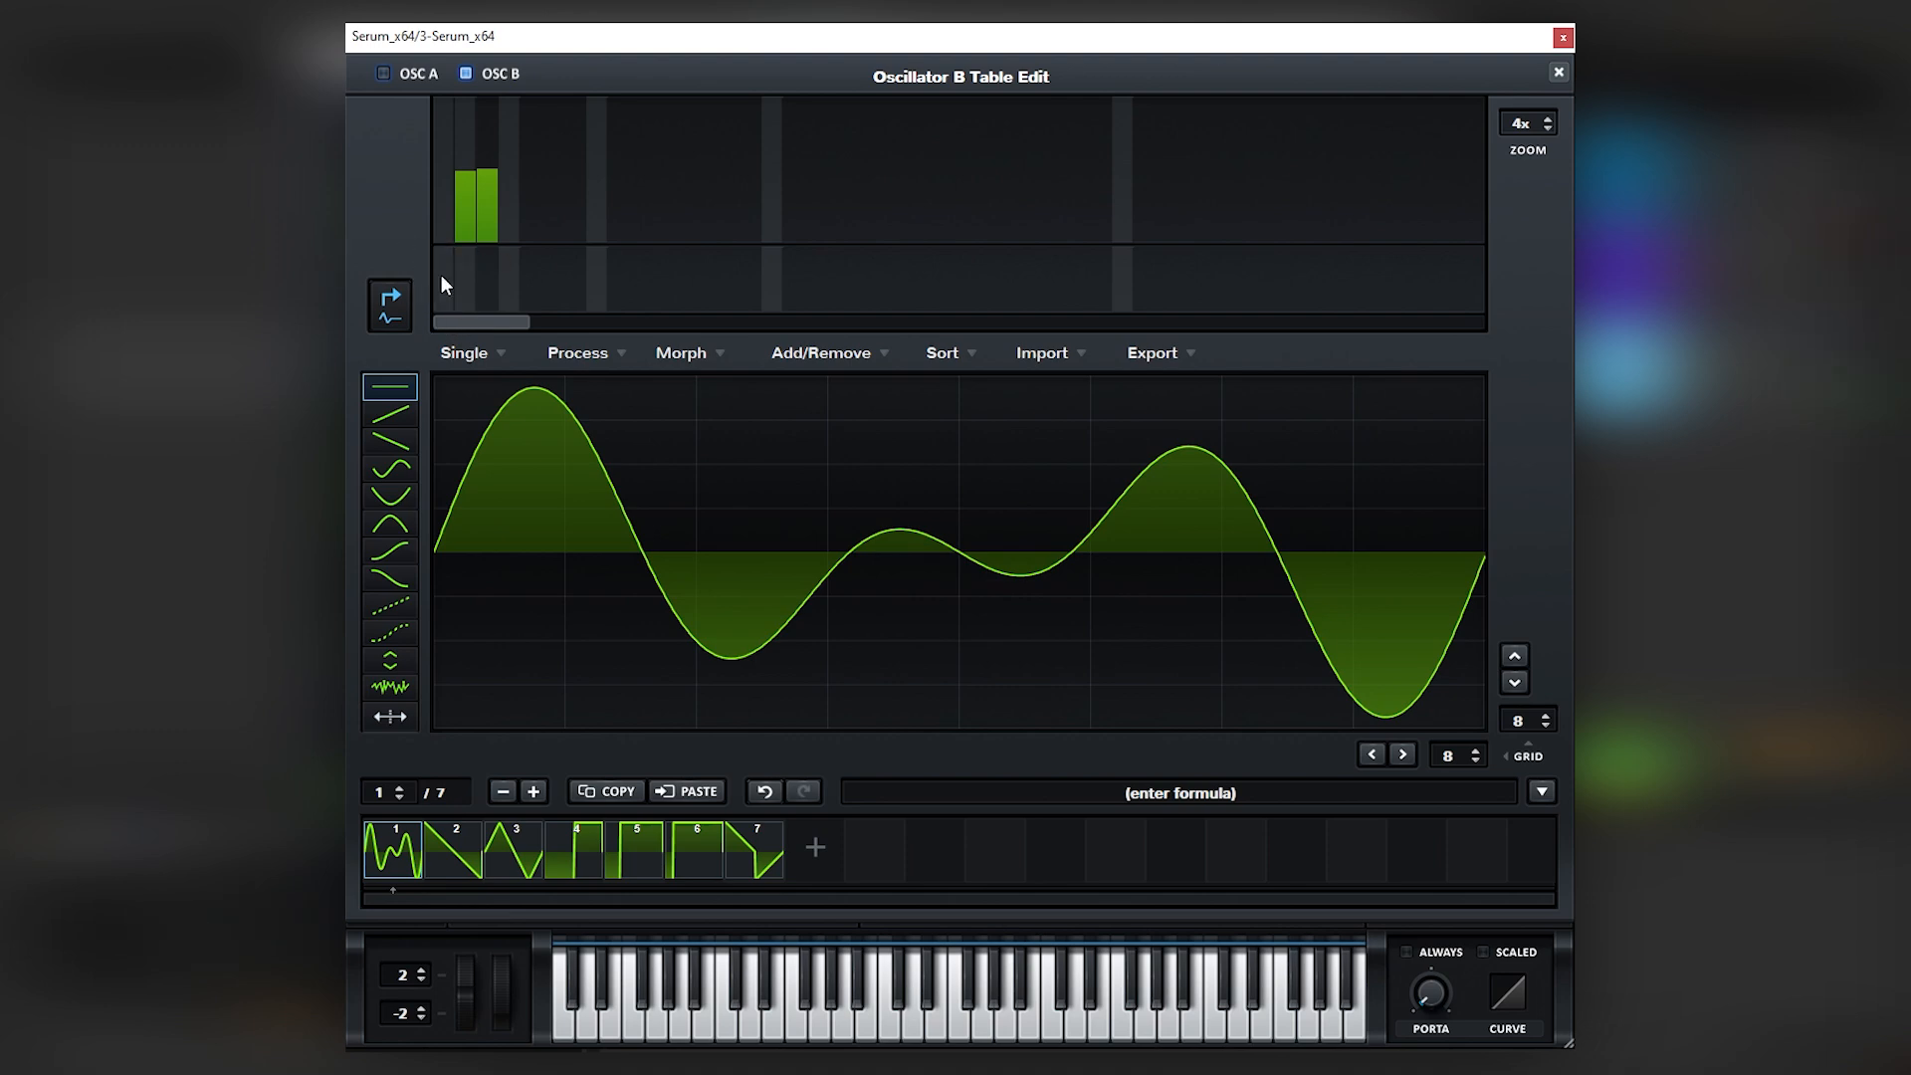
{"action": "left_click_drag", "start_coordinate": [469, 184], "coordinate": [591, 225]}
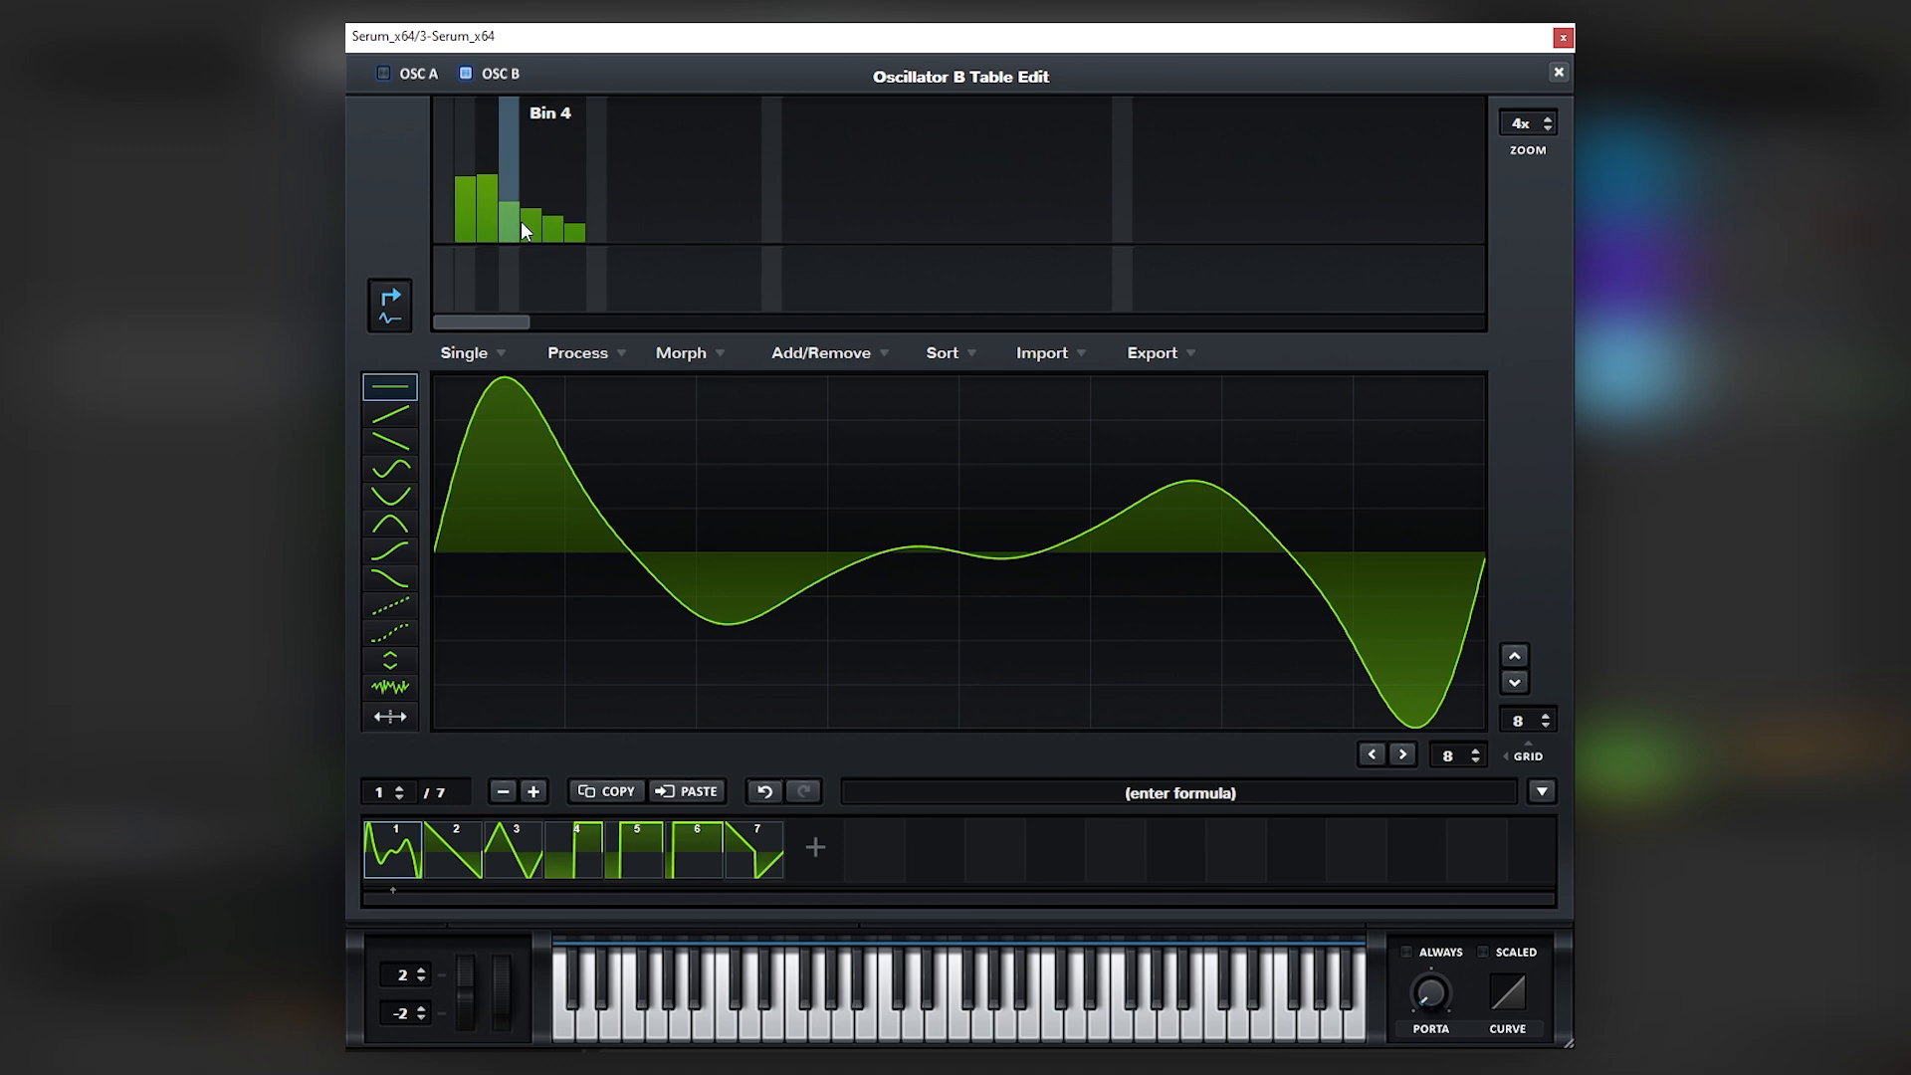
{"action": "mouse_move", "coordinate": [1555, 72]}
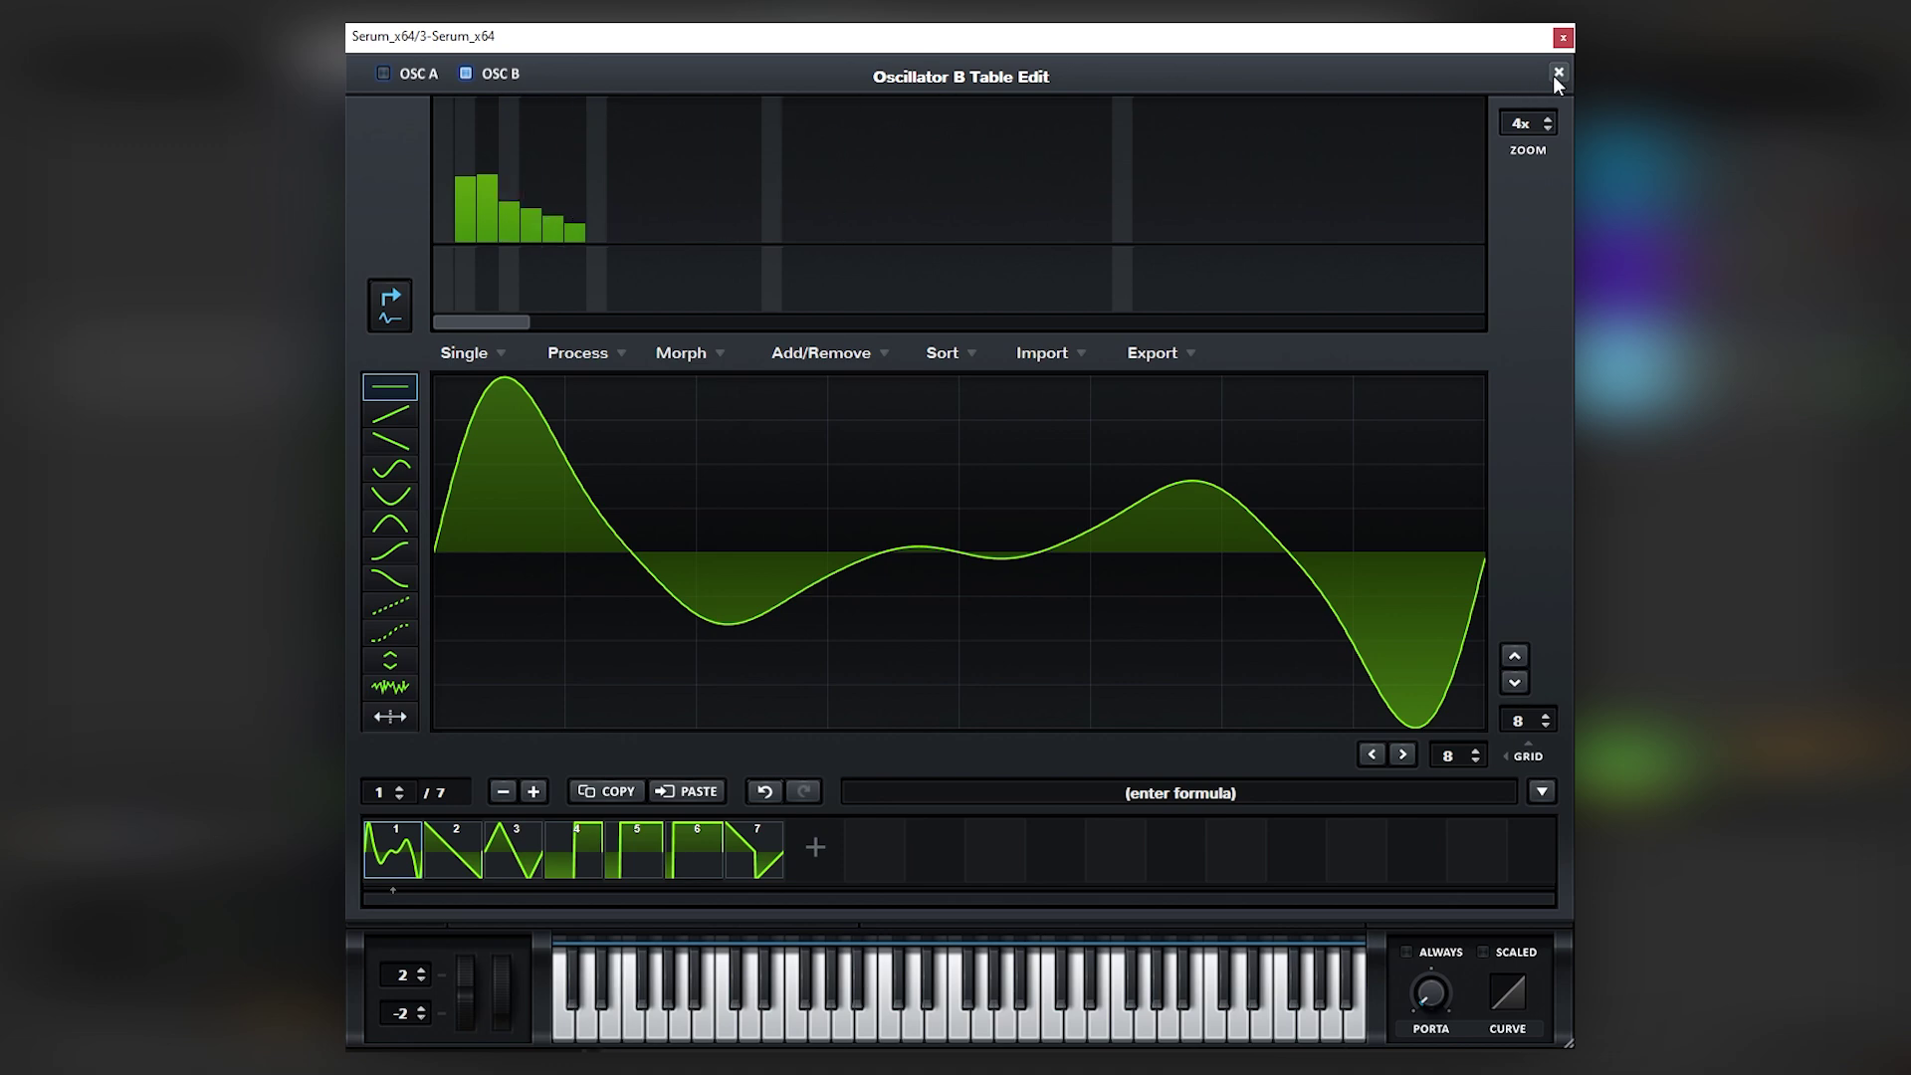
{"action": "left_click", "coordinate": [1557, 72]}
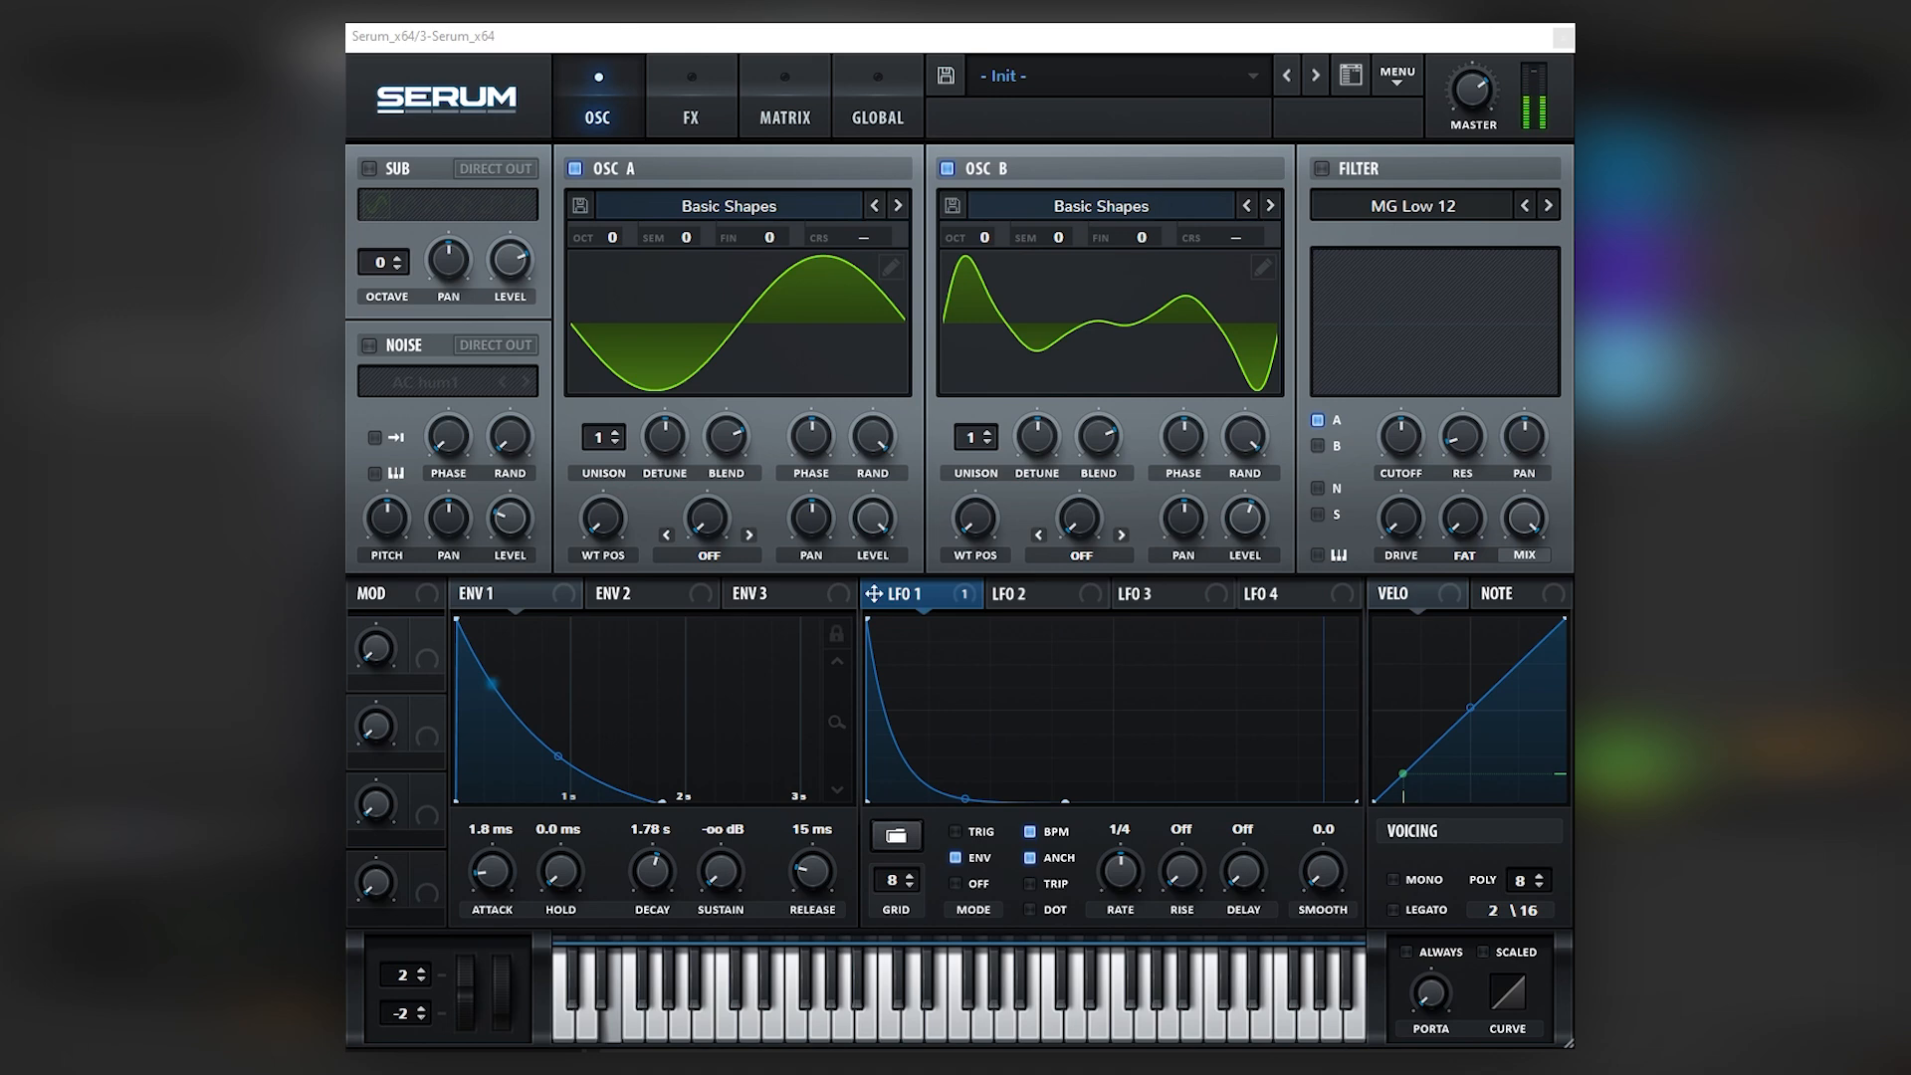
Set LFO 2 to one-shot ENV mode routed to master tune, then return to OSC.
{"action": "left_click", "coordinate": [1025, 593]}
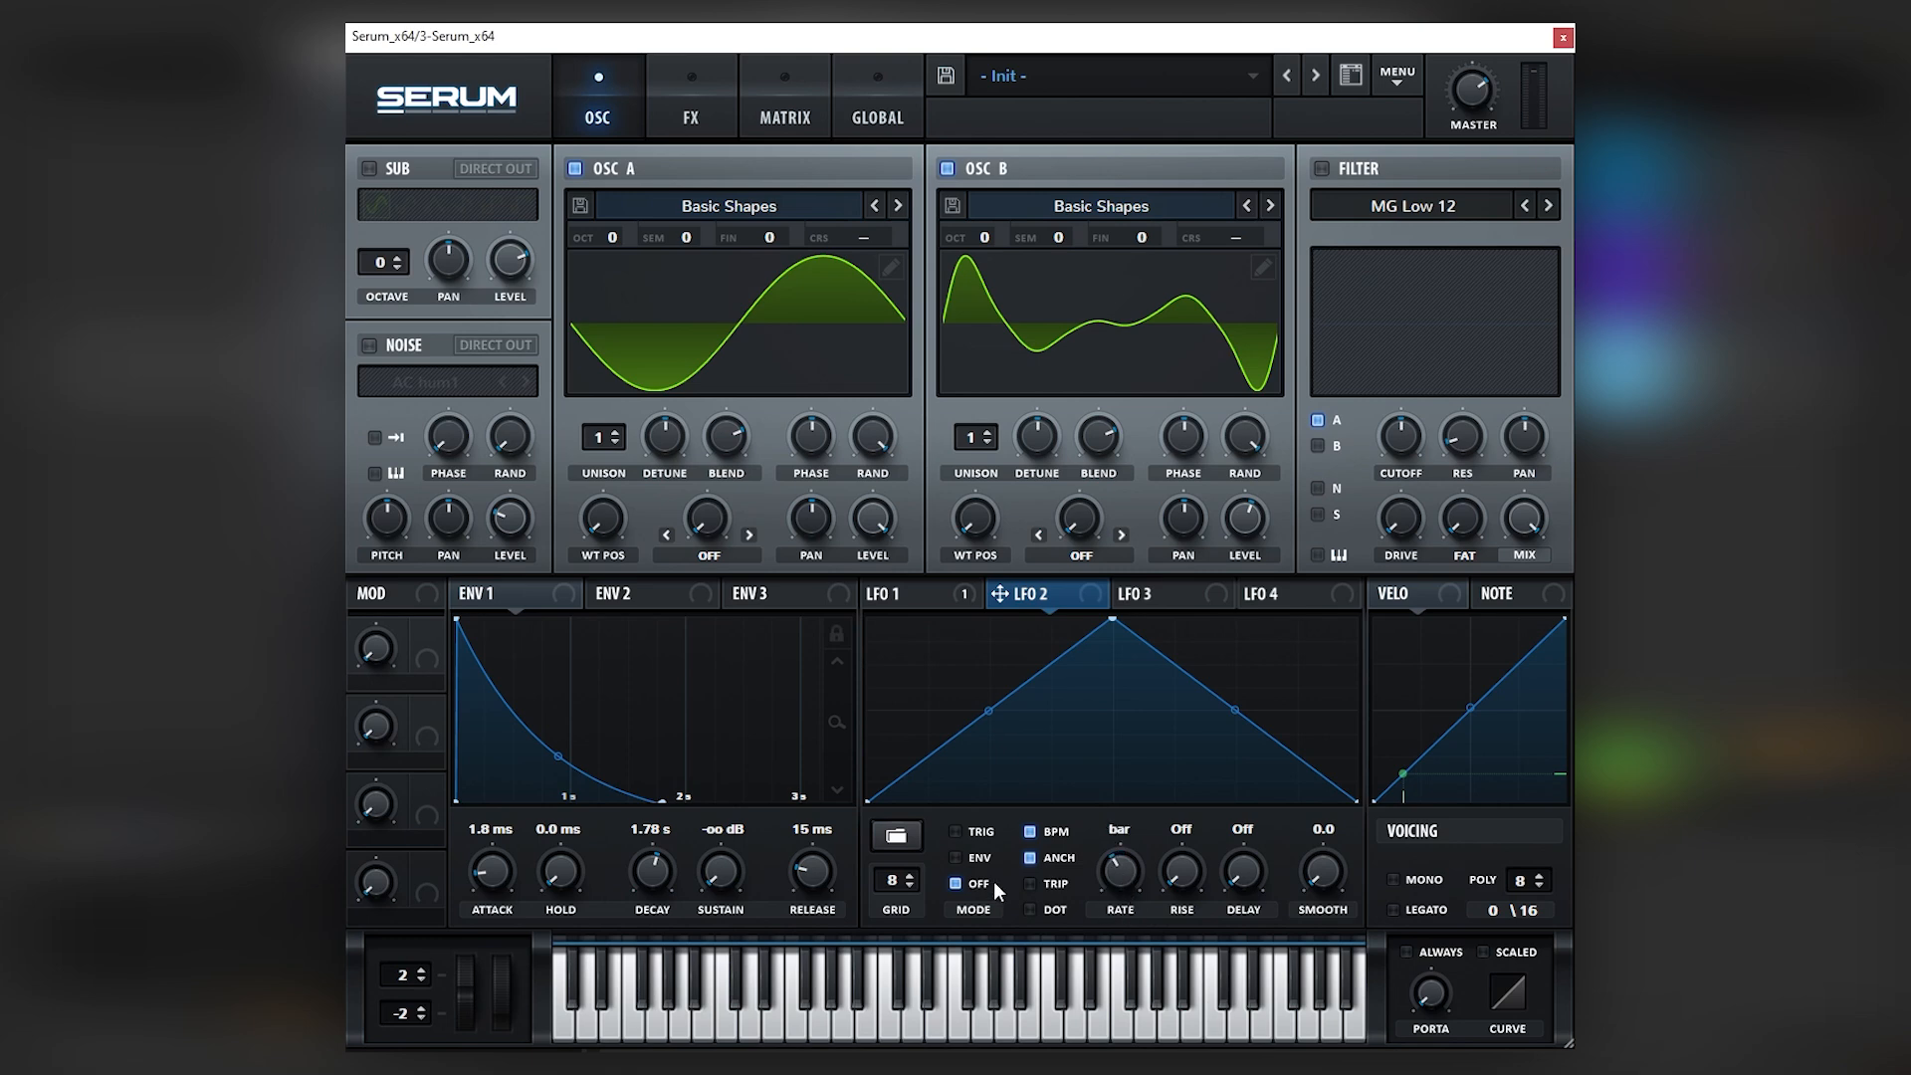
{"action": "left_click", "coordinate": [955, 860]}
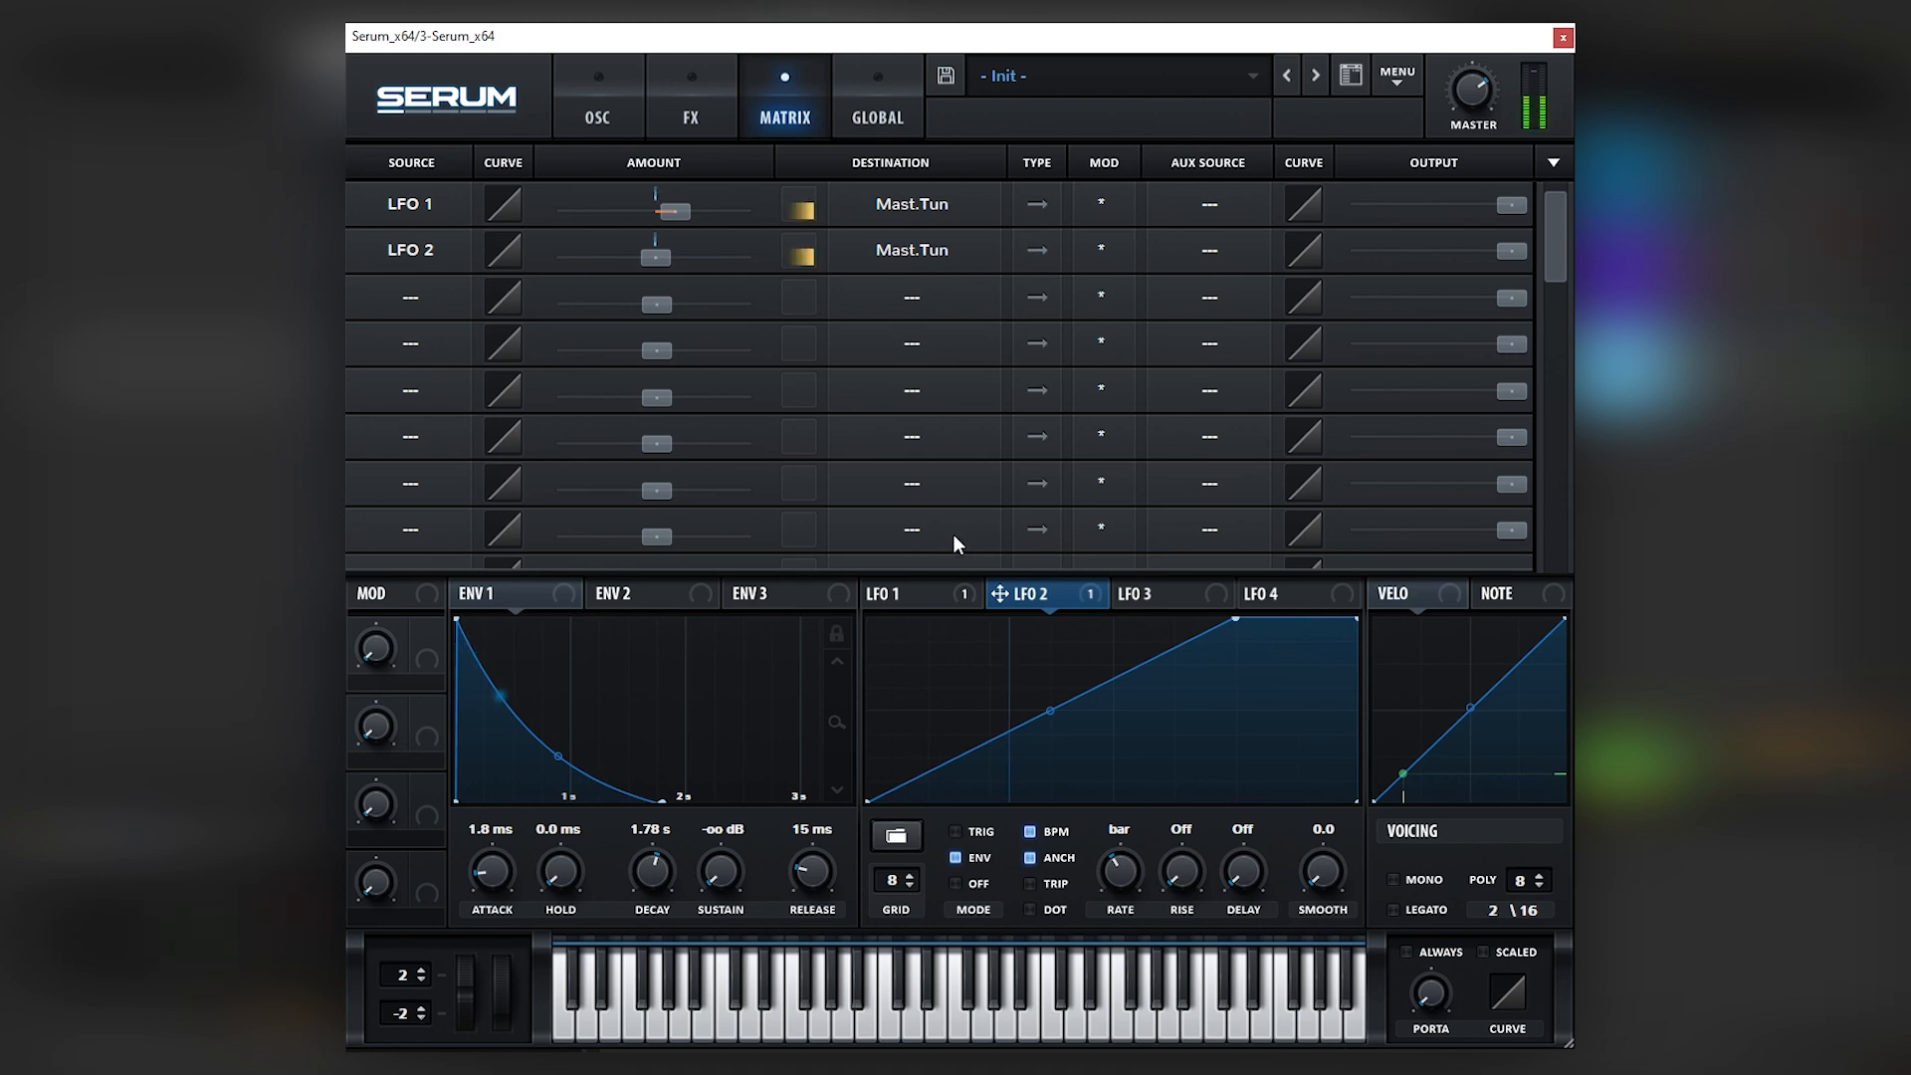
{"action": "mouse_move", "coordinate": [928, 529]}
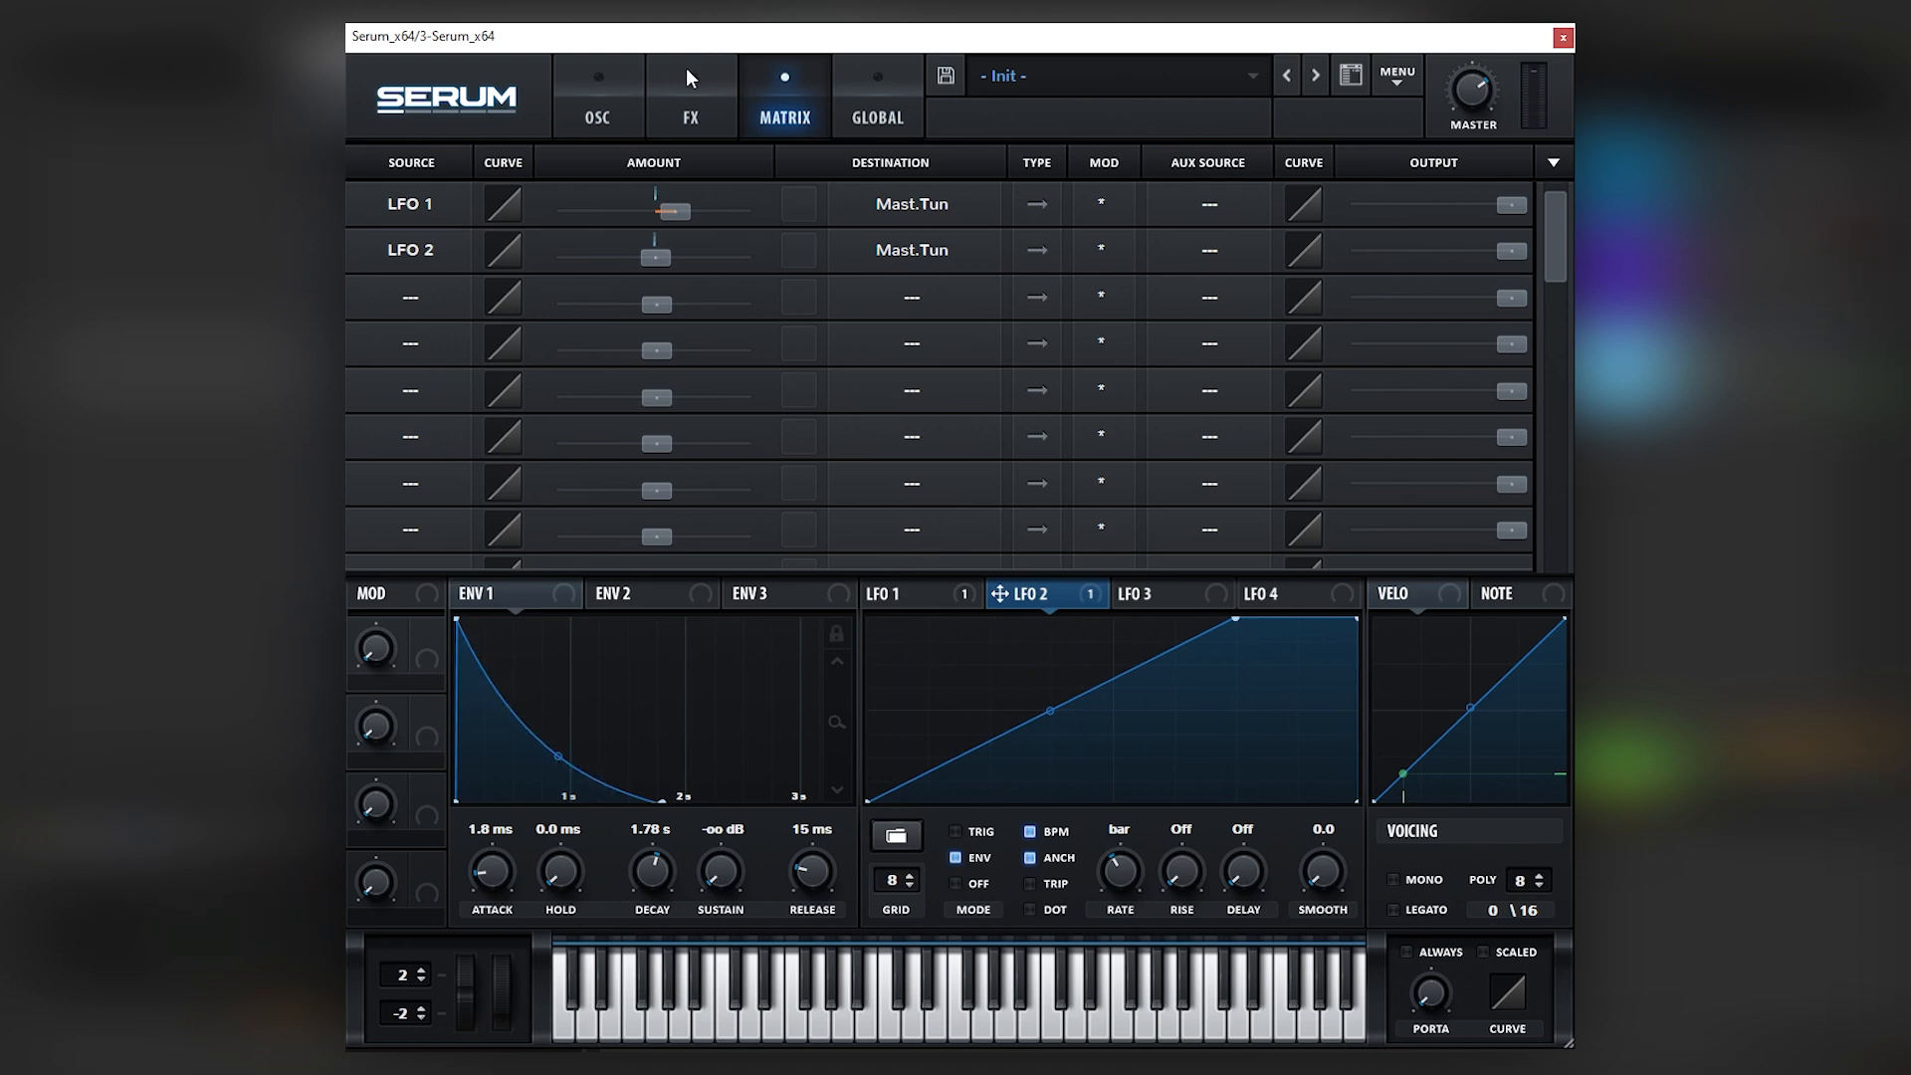
{"action": "left_click", "coordinate": [689, 97]}
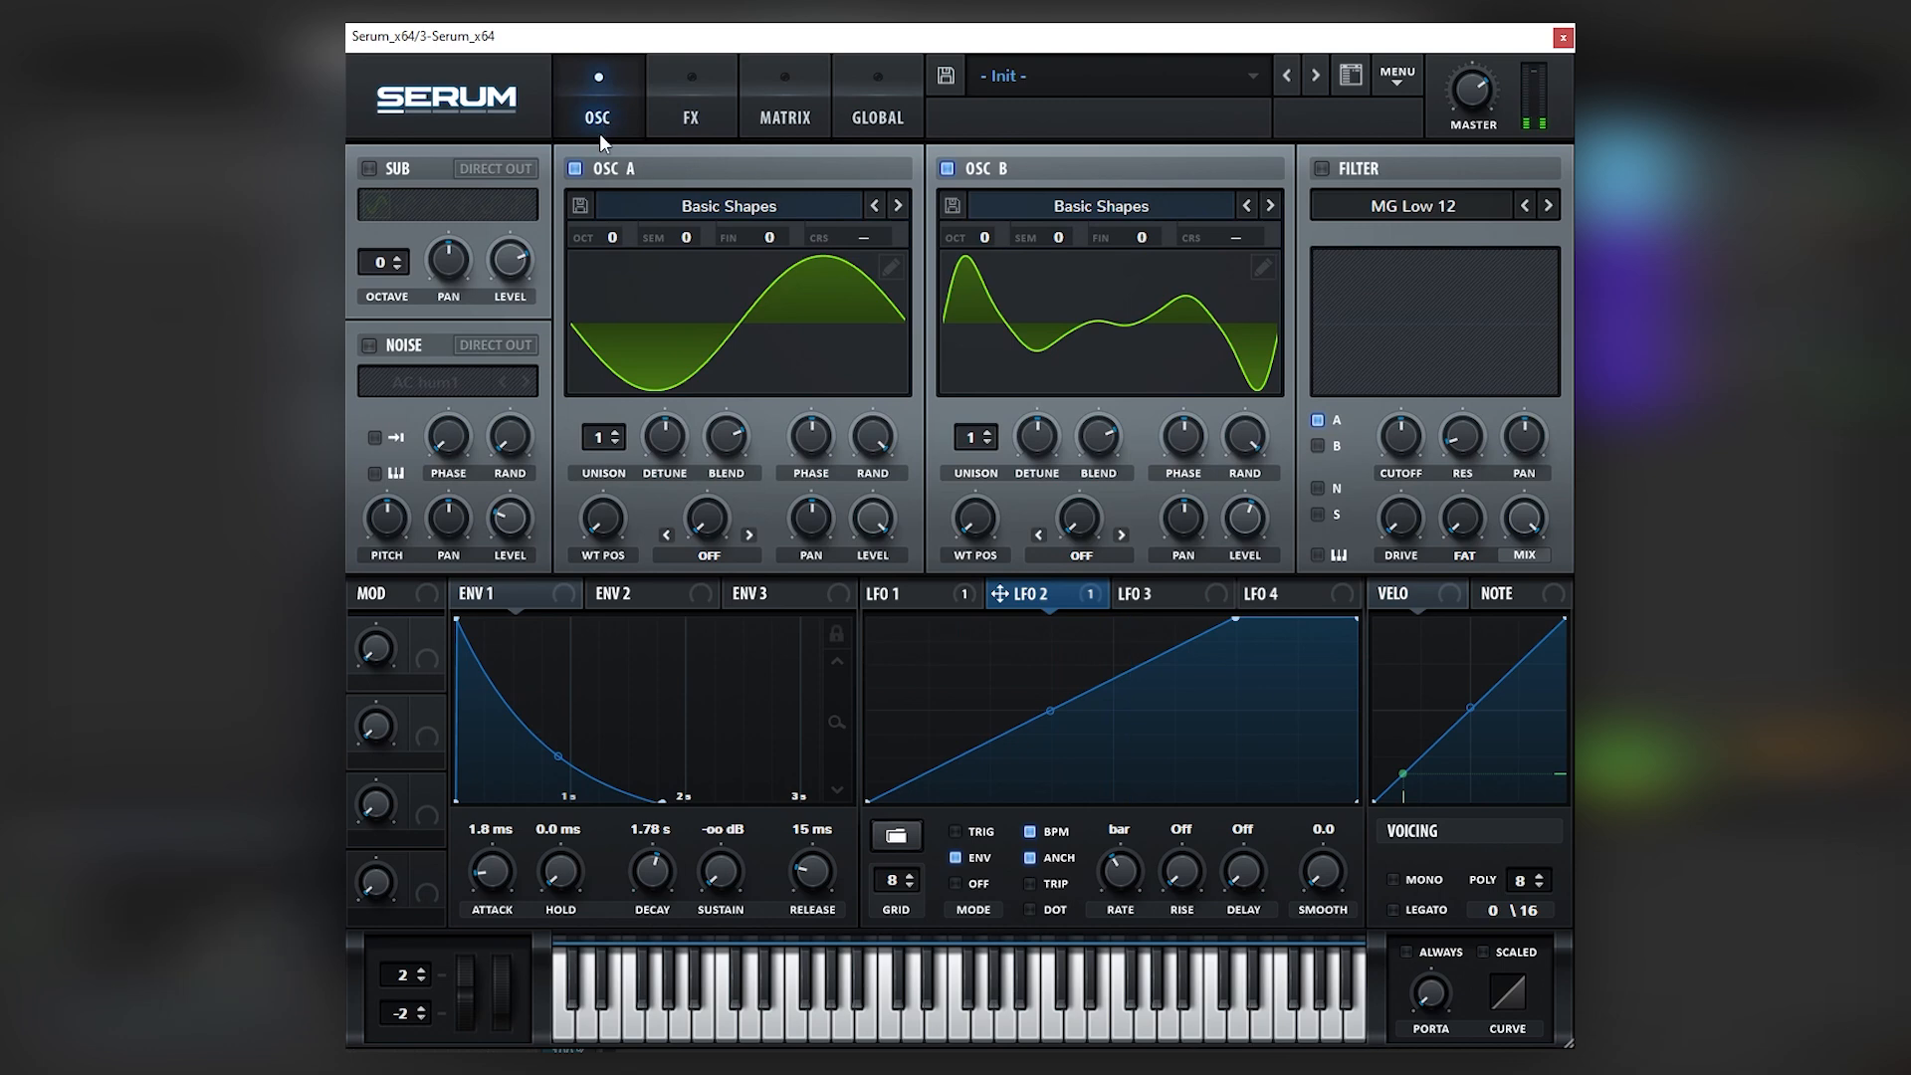
{"action": "mouse_move", "coordinate": [585, 159]}
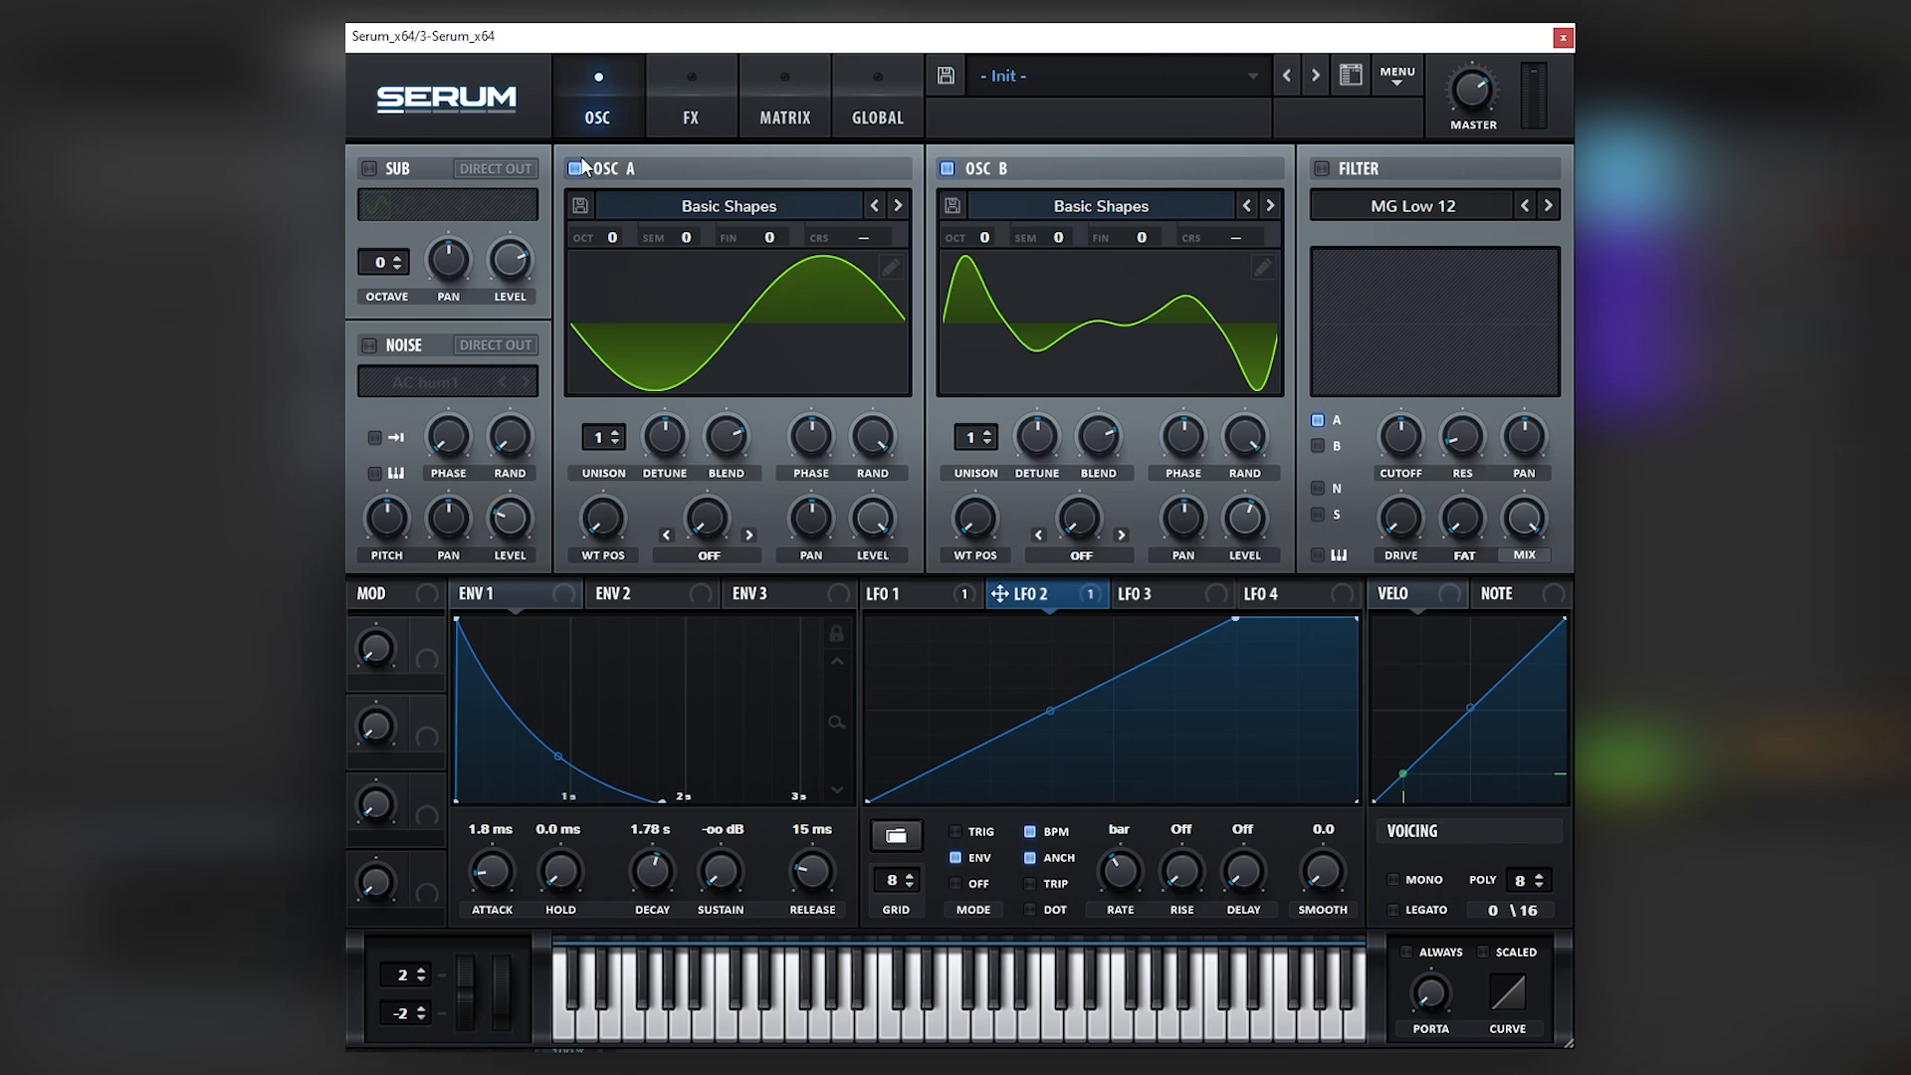